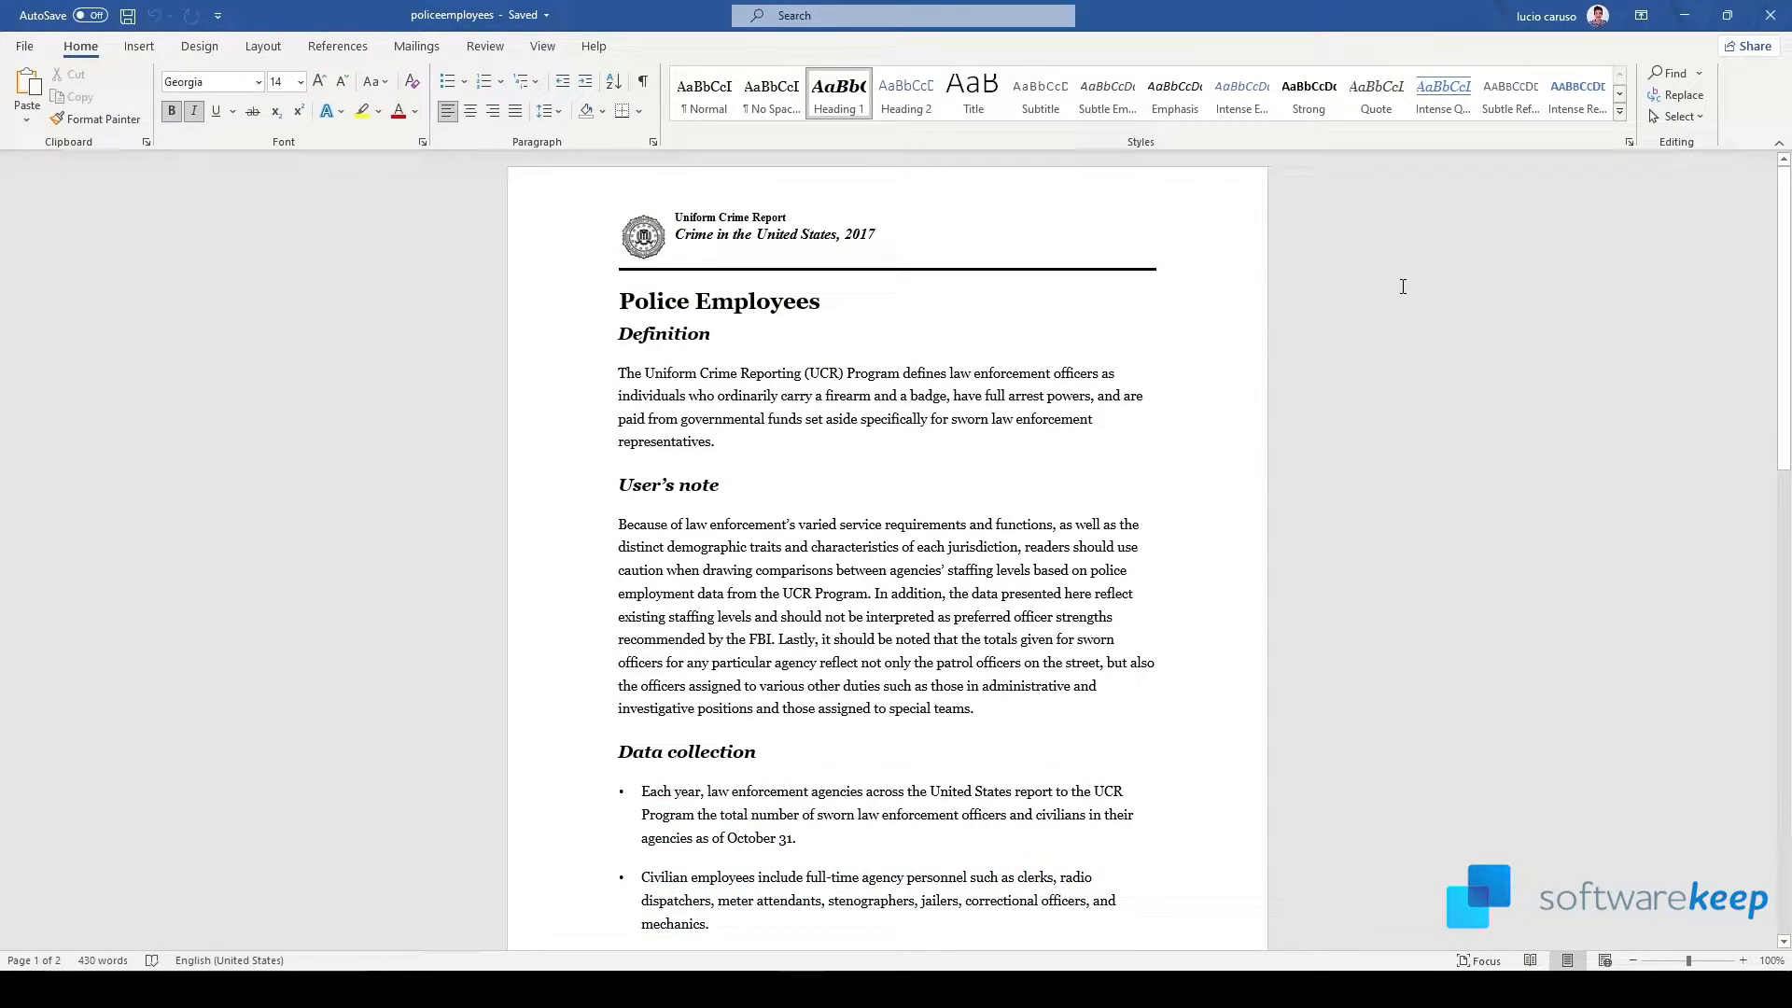
Switch the report to the Design tab to reach the Watermark presets
click(711, 334)
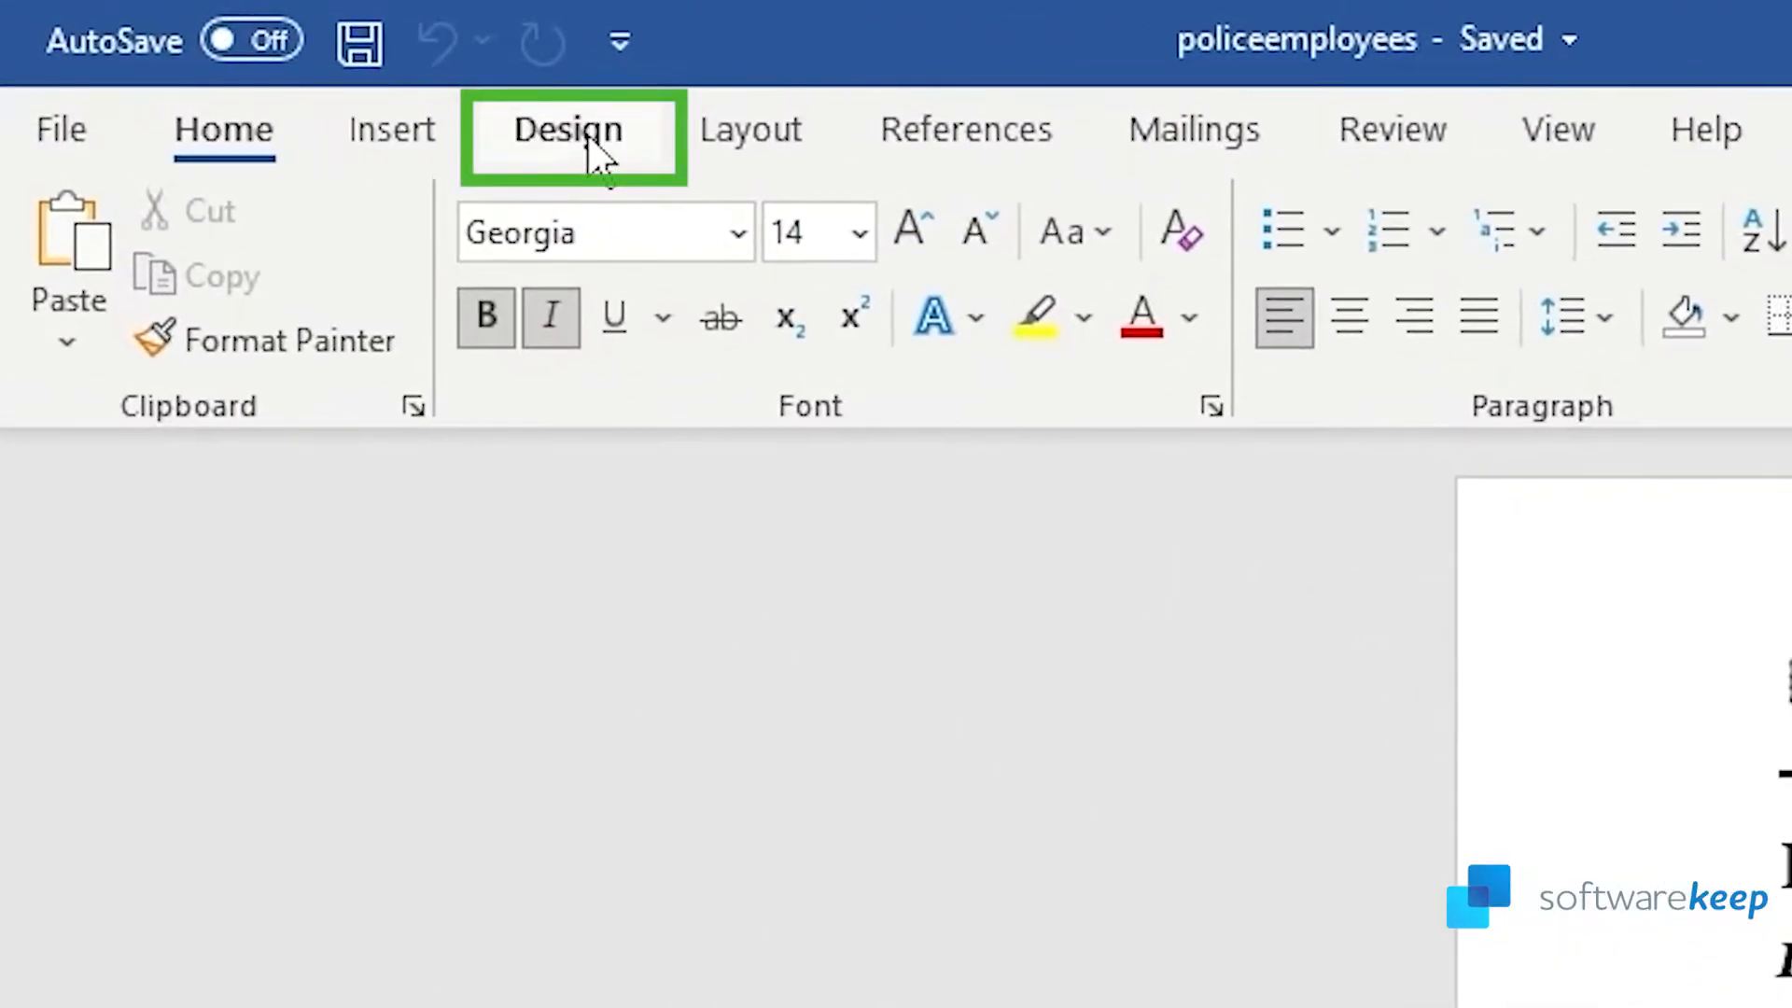
click(569, 127)
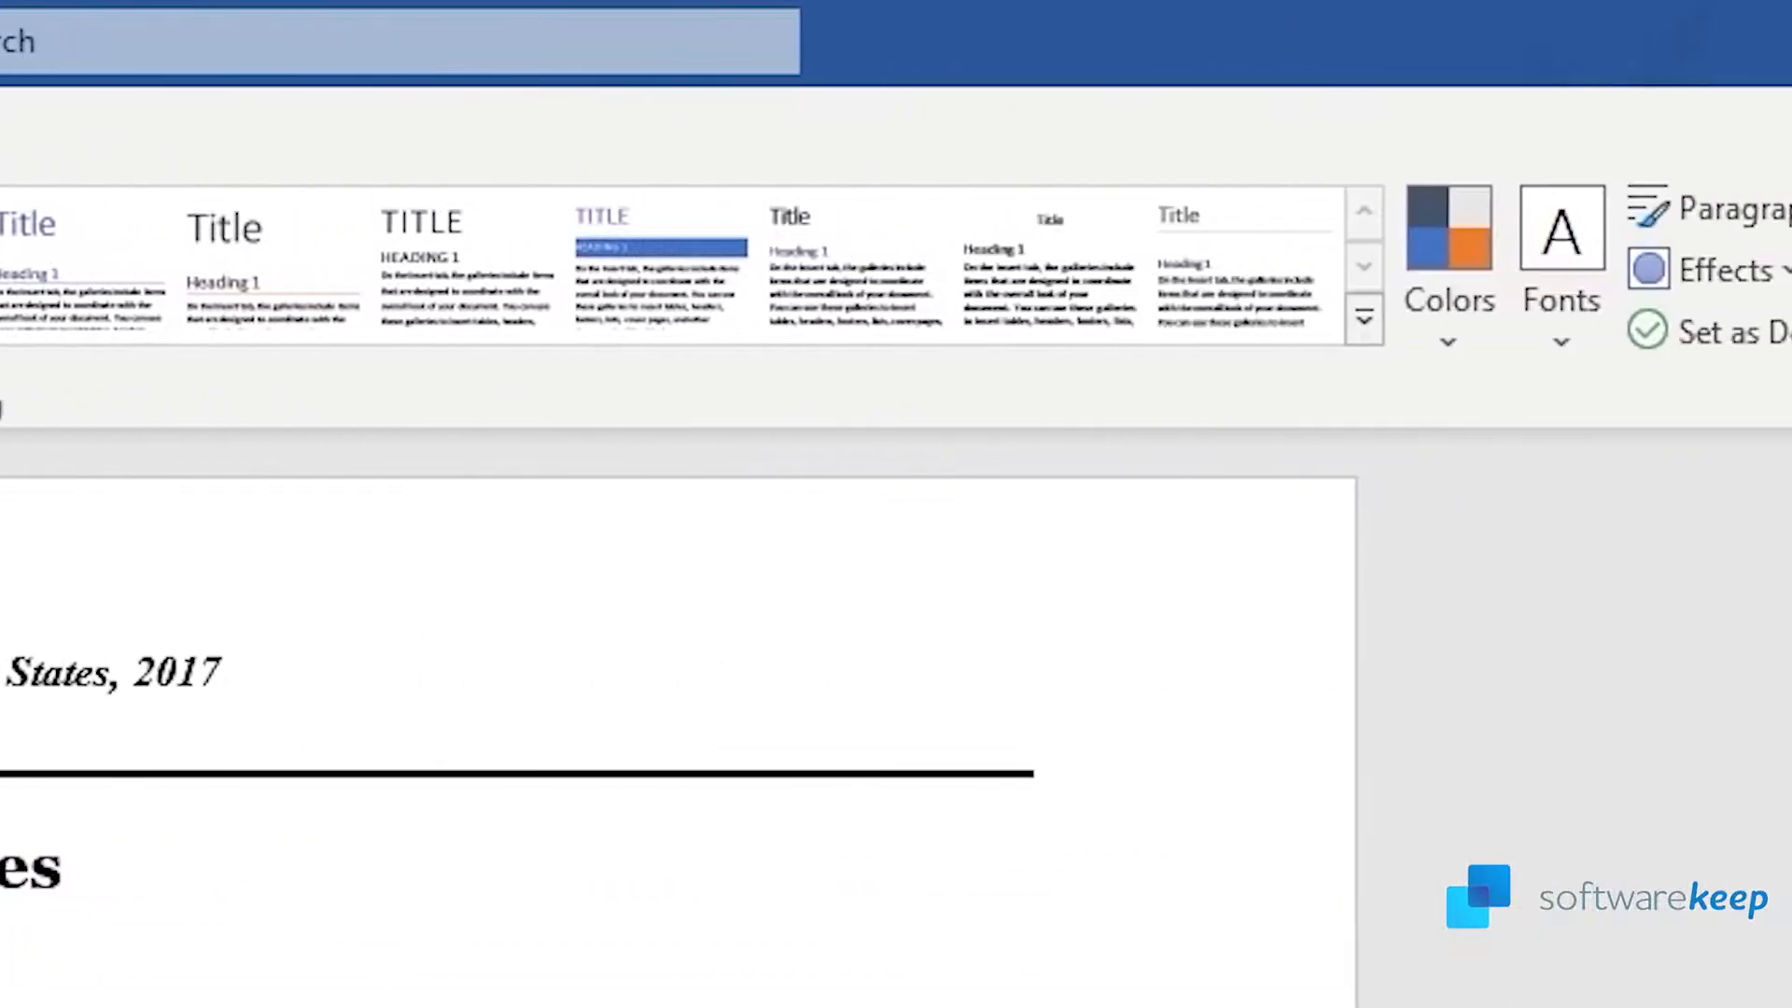
mouse_move(1046, 246)
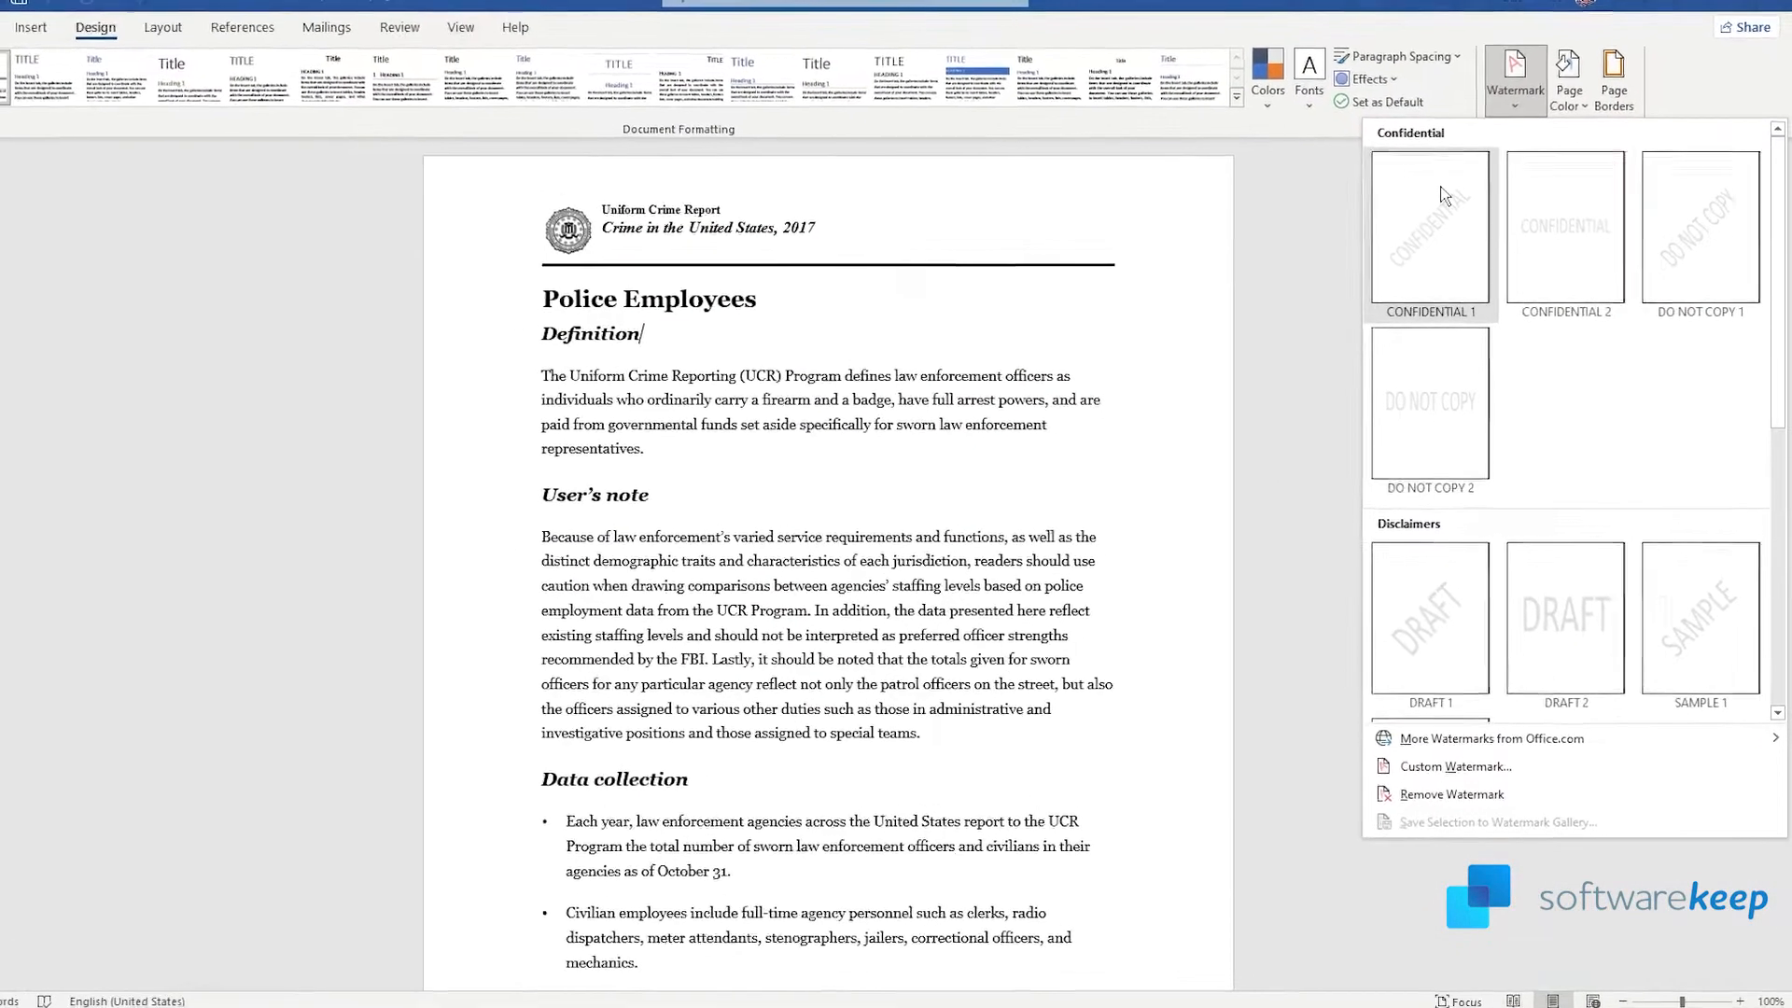
Apply the CONFIDENTIAL 1 preset, then reopen and scroll through the watermark gallery
click(1430, 229)
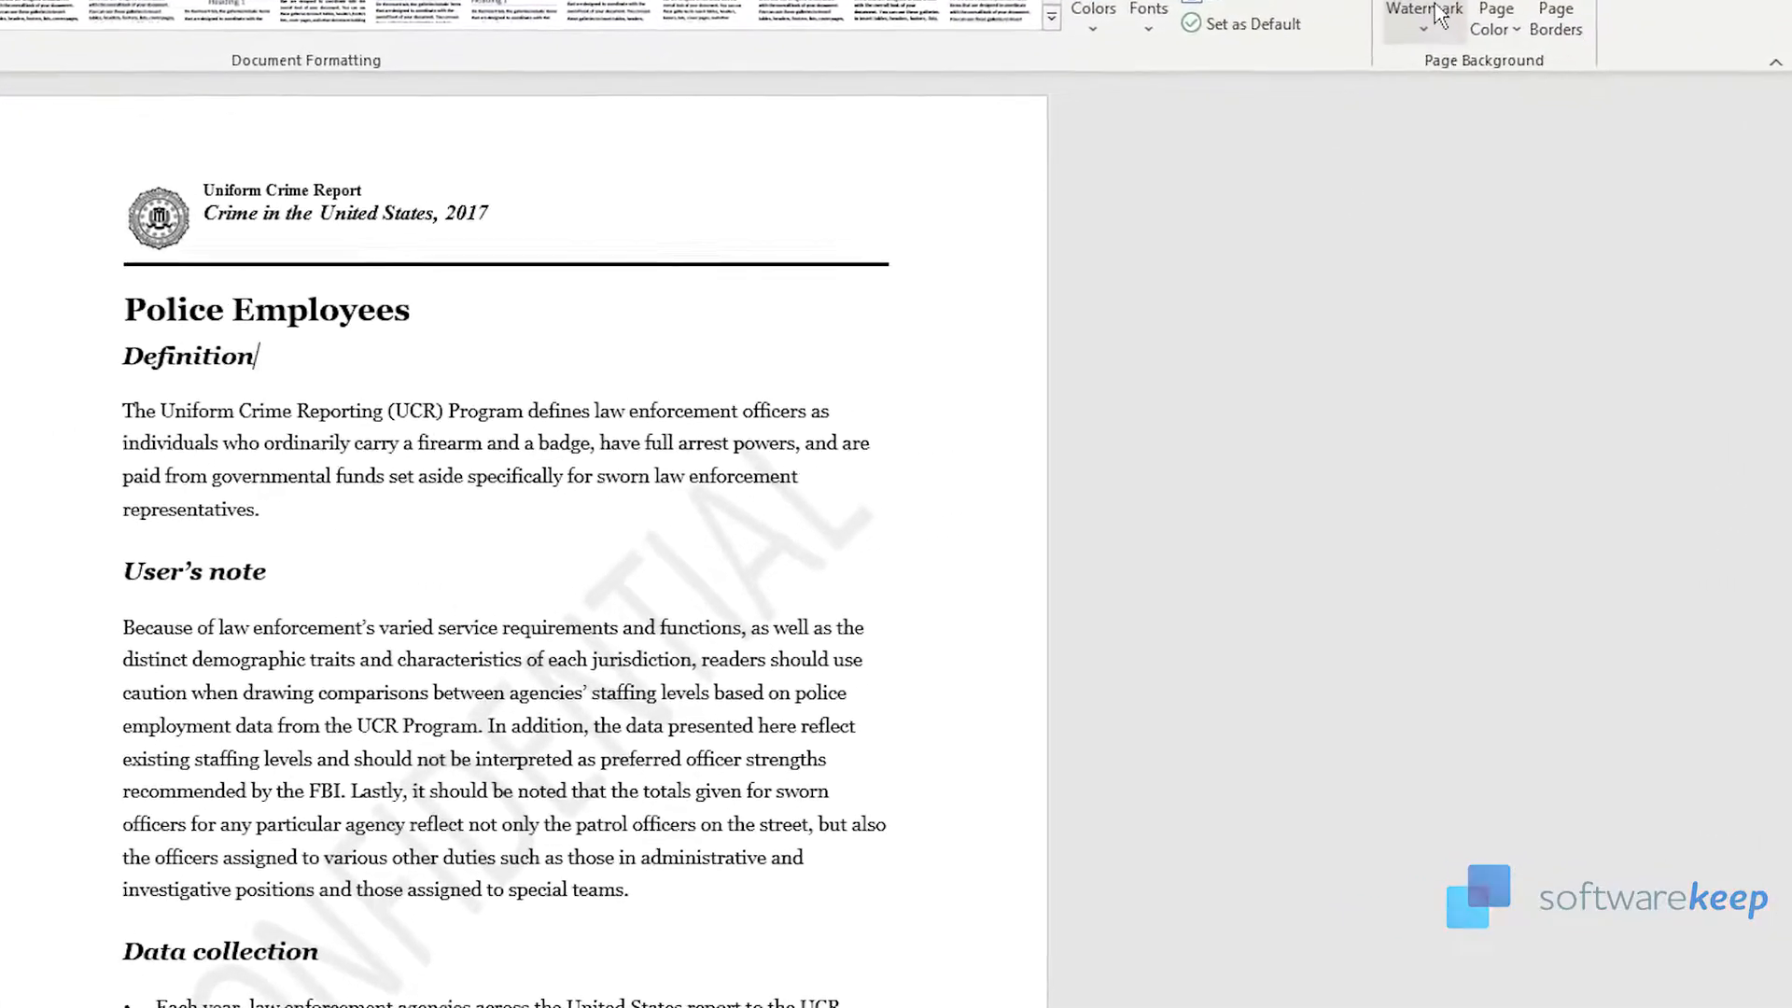
click(1422, 14)
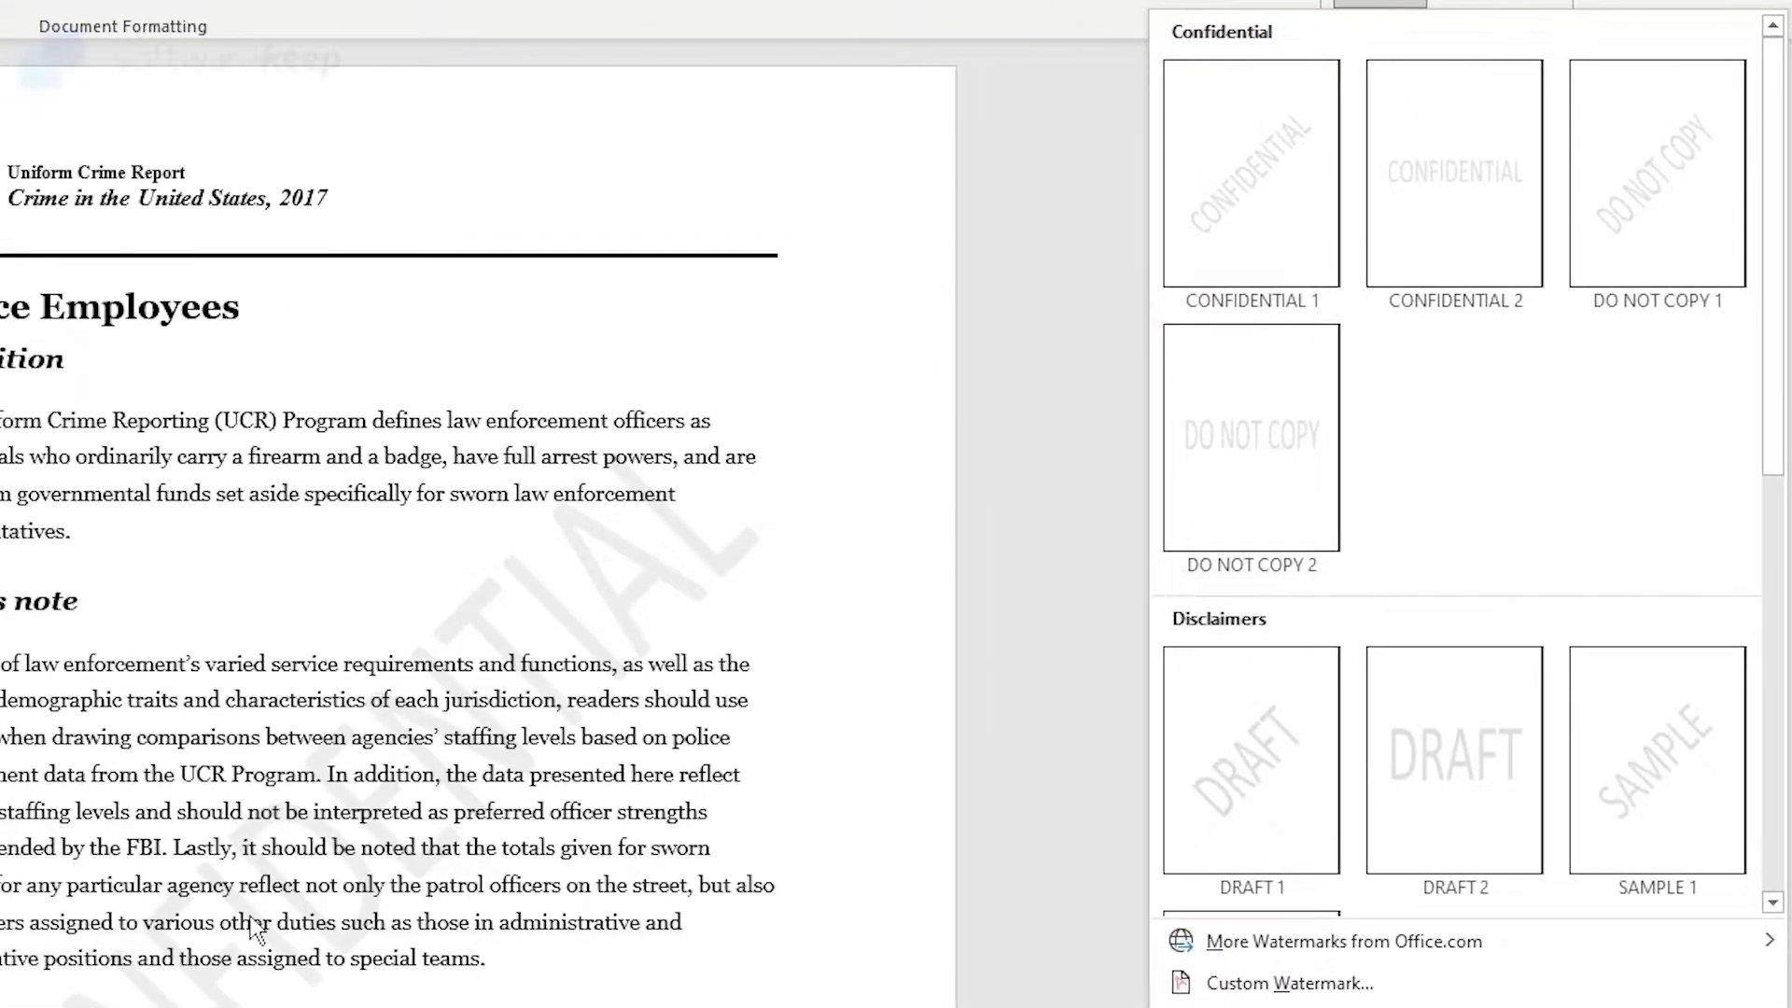
scroll(down, 3)
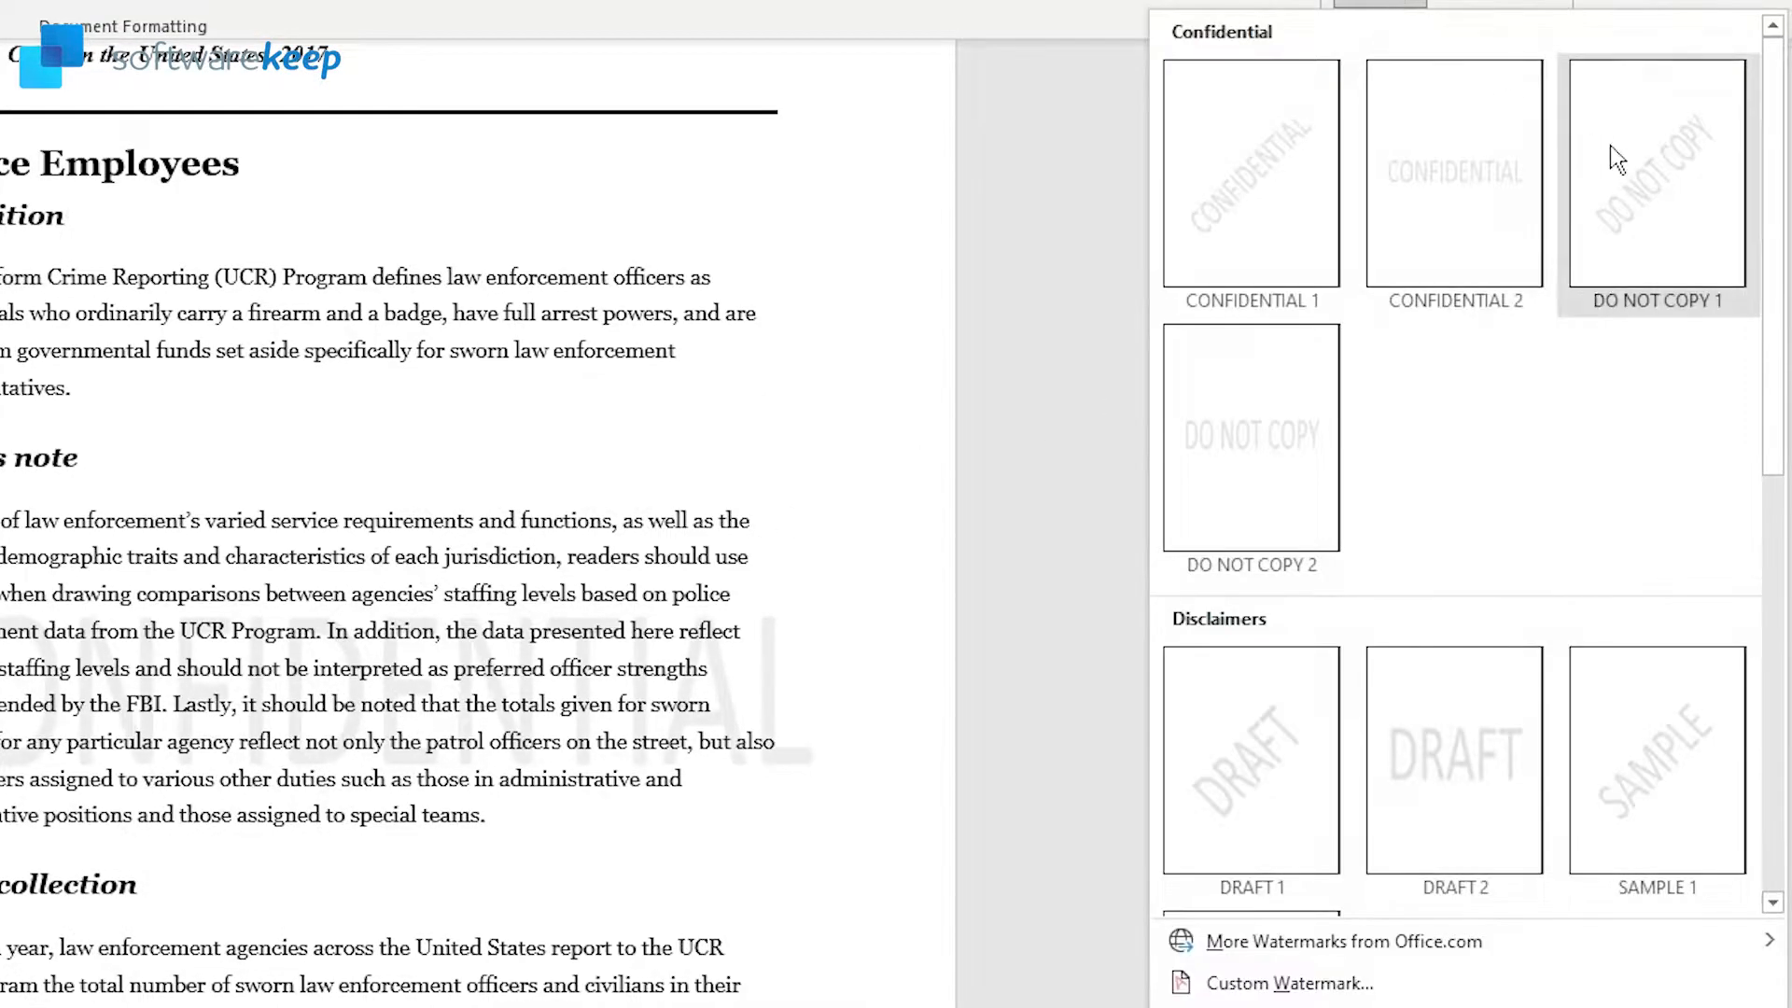
scroll(down, 3)
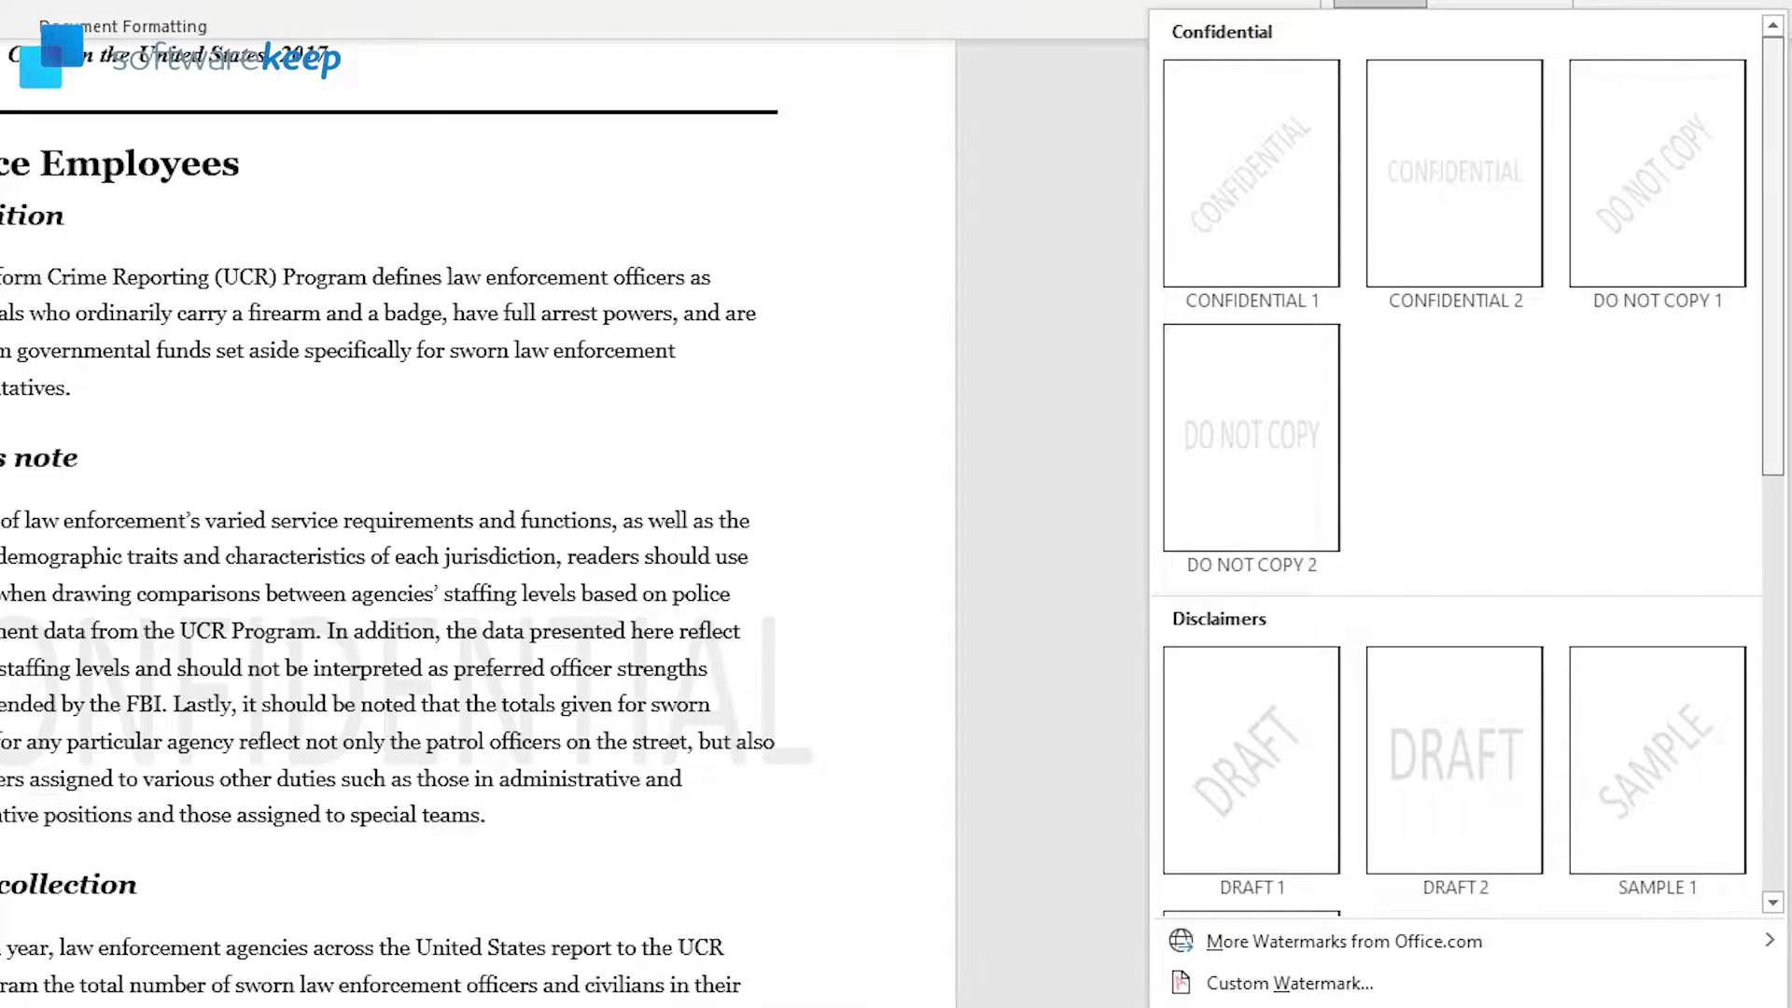
scroll(down, 3)
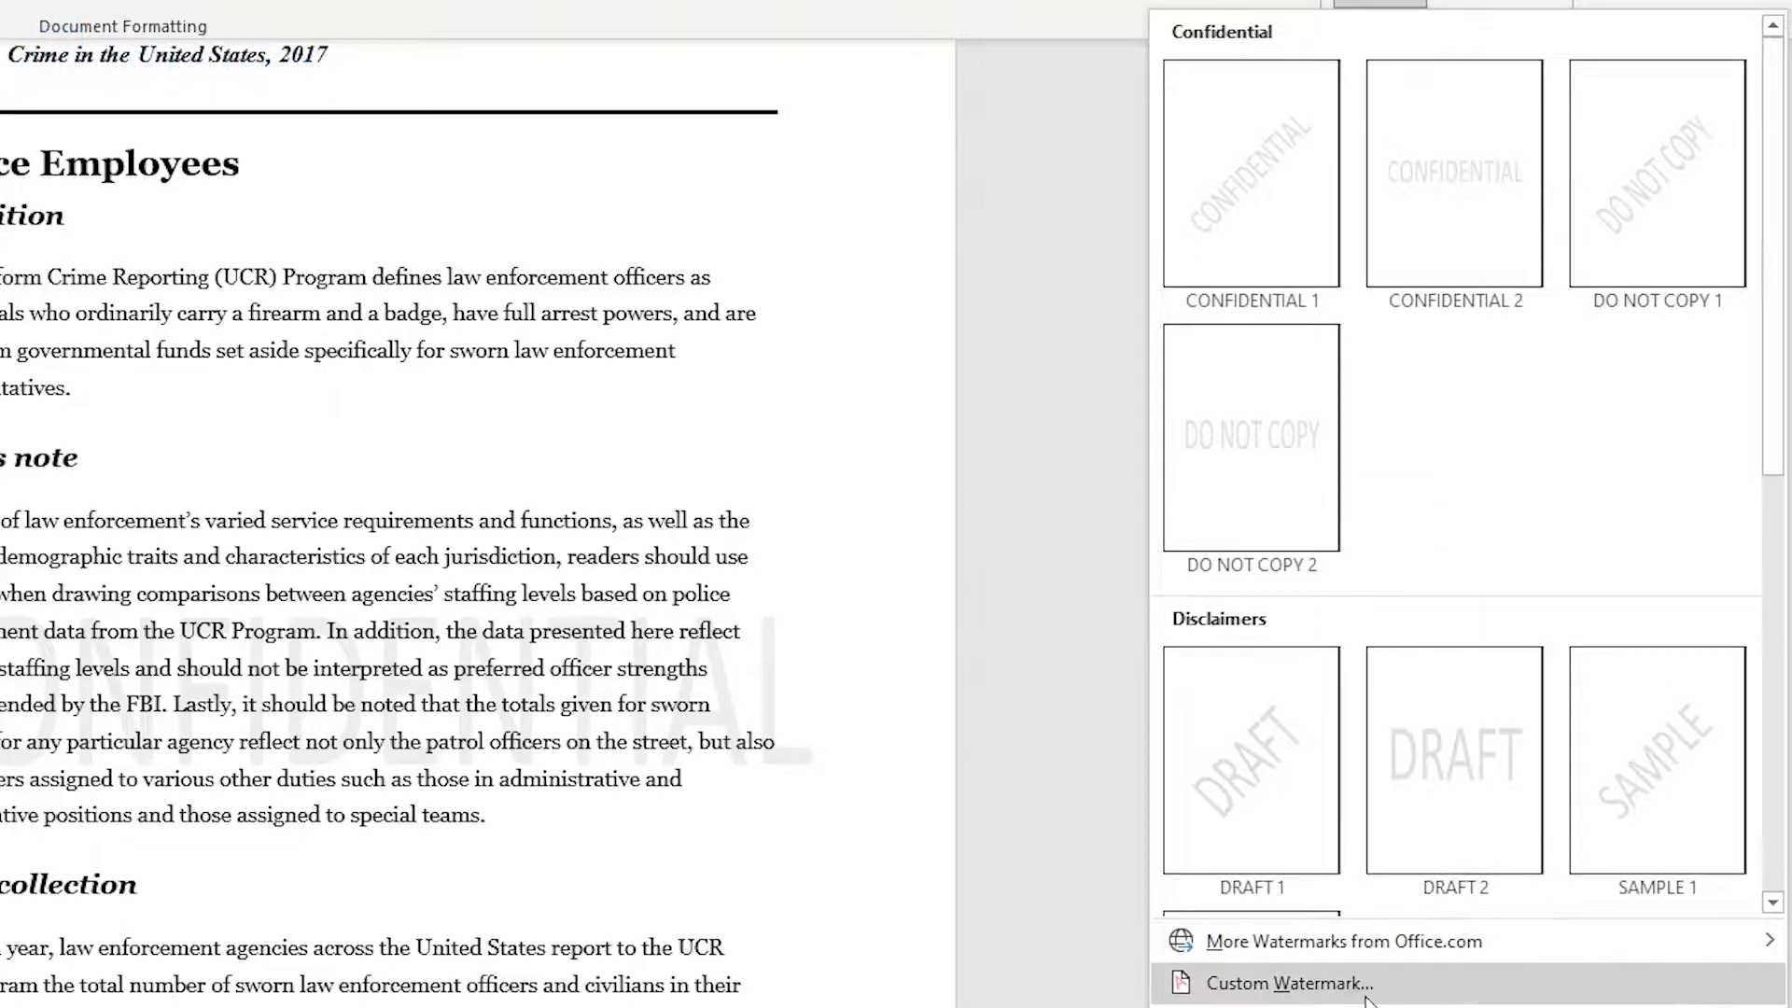
In Custom Watermark, set the watermark text colour to red
click(1293, 983)
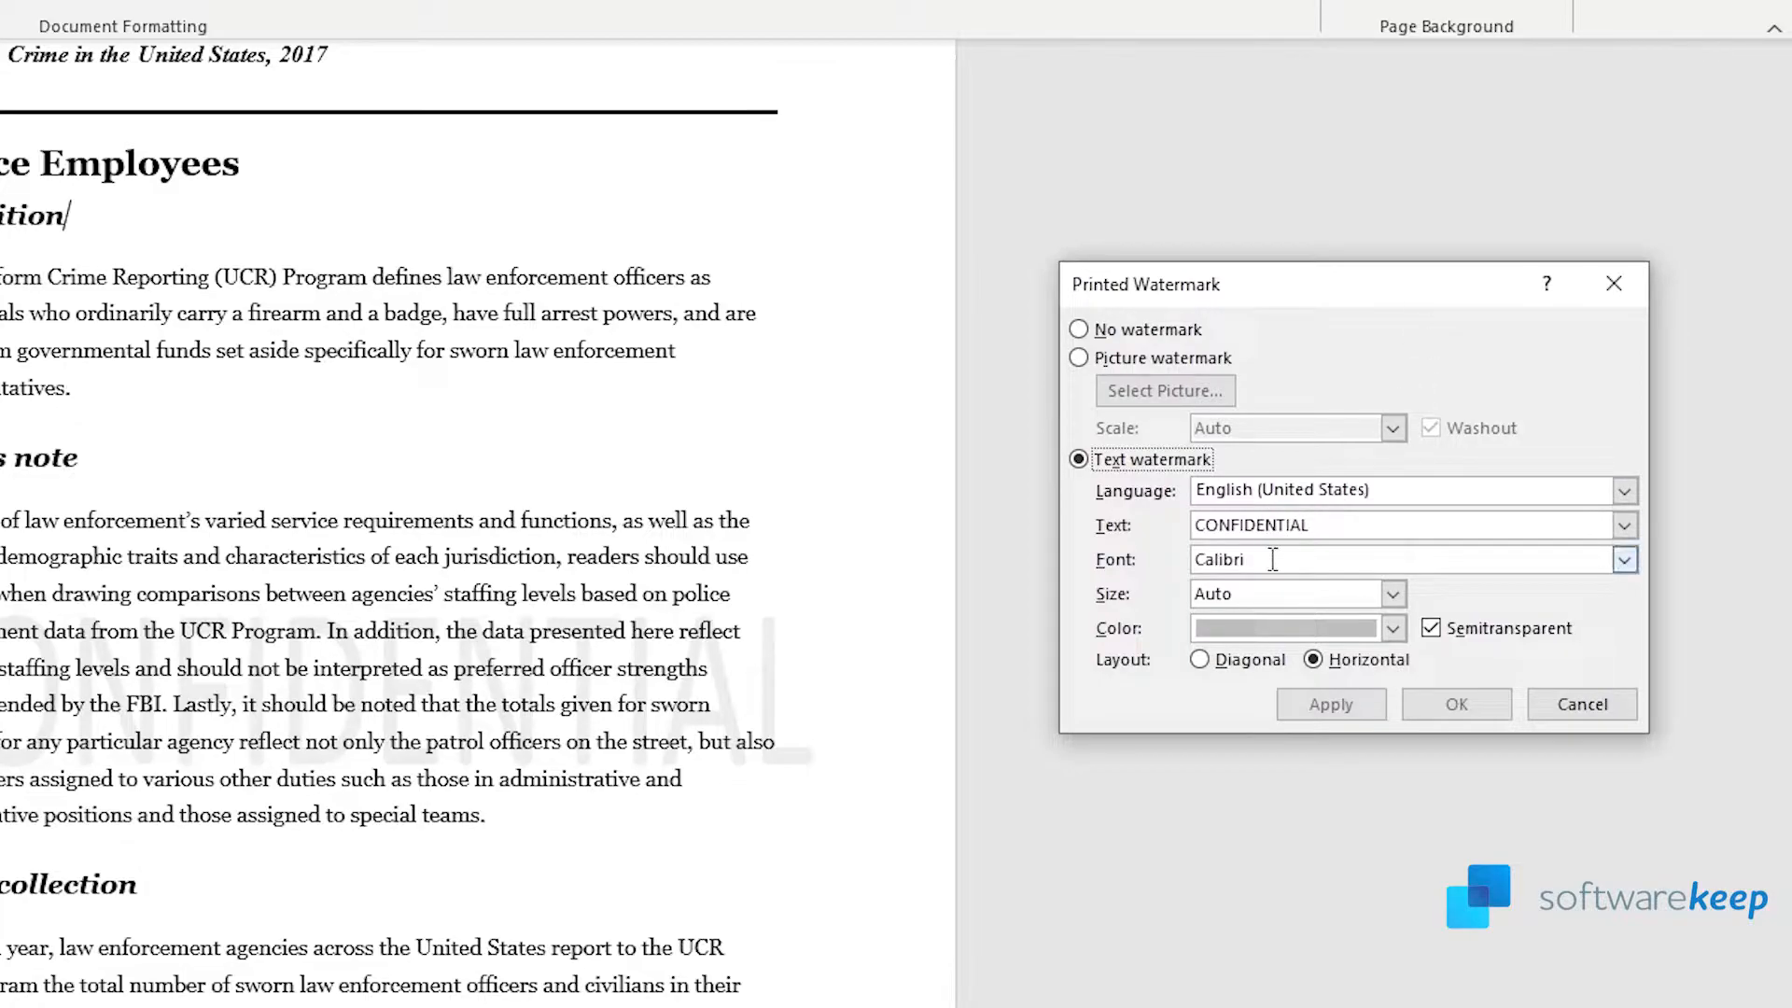
click(1391, 628)
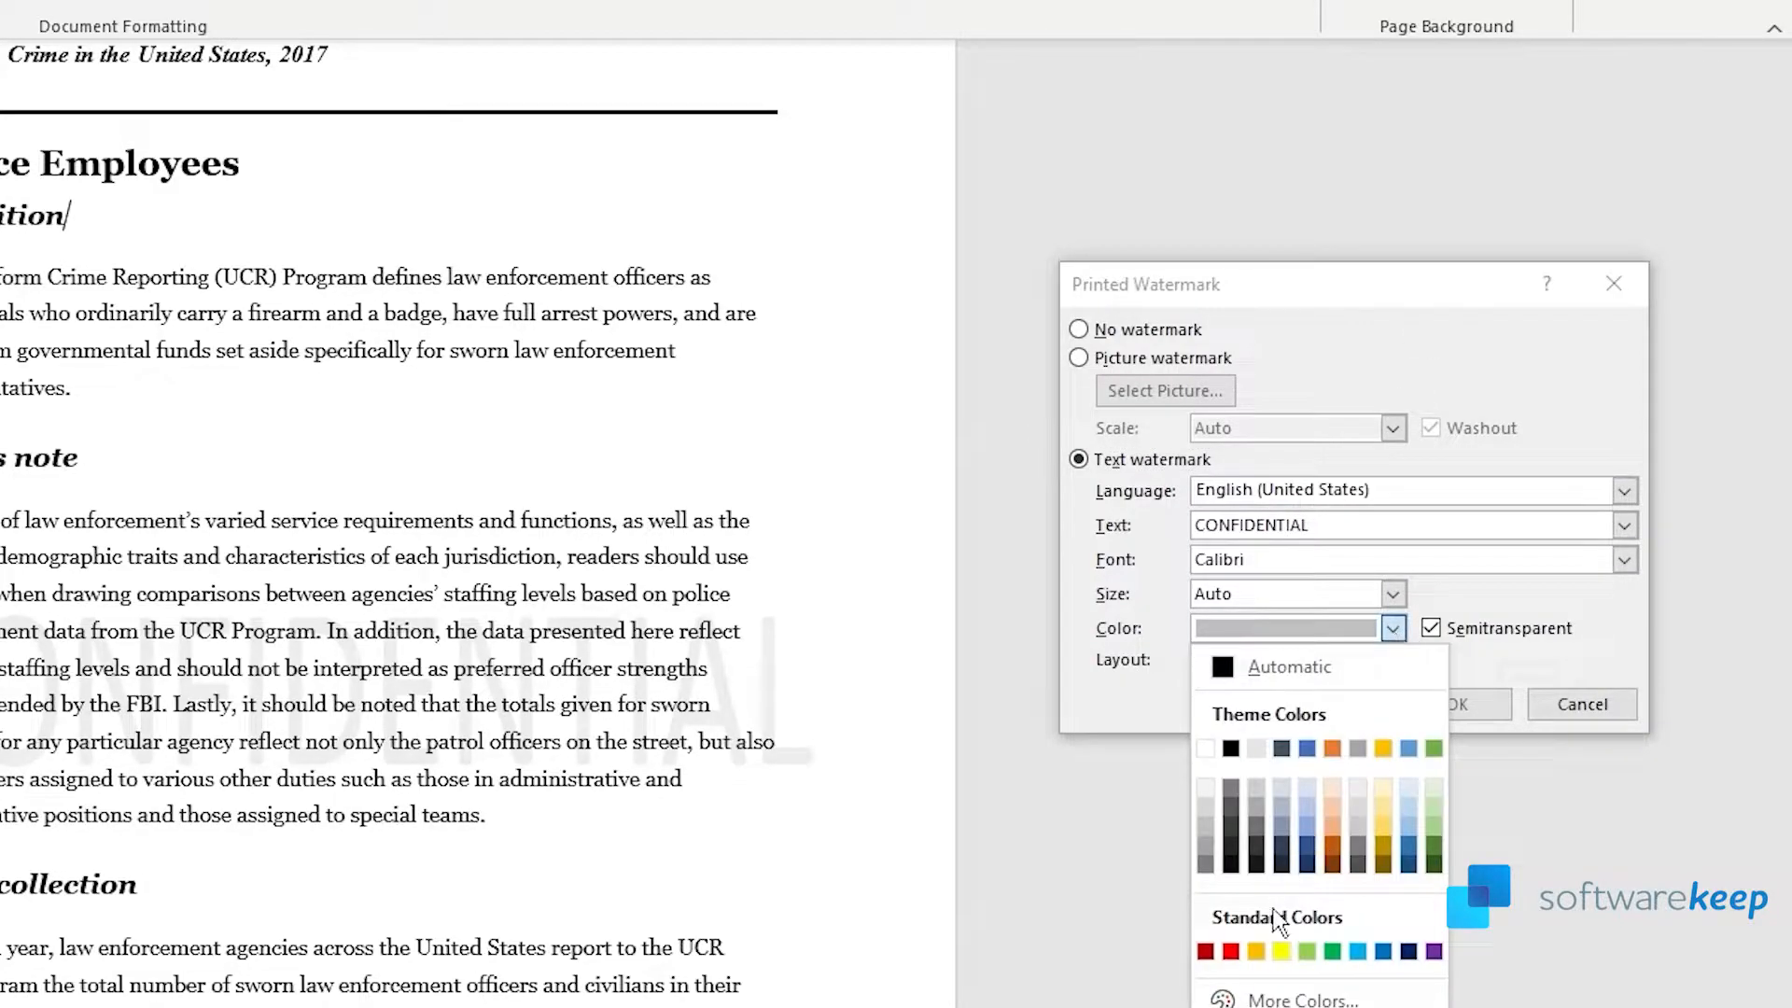
click(1206, 951)
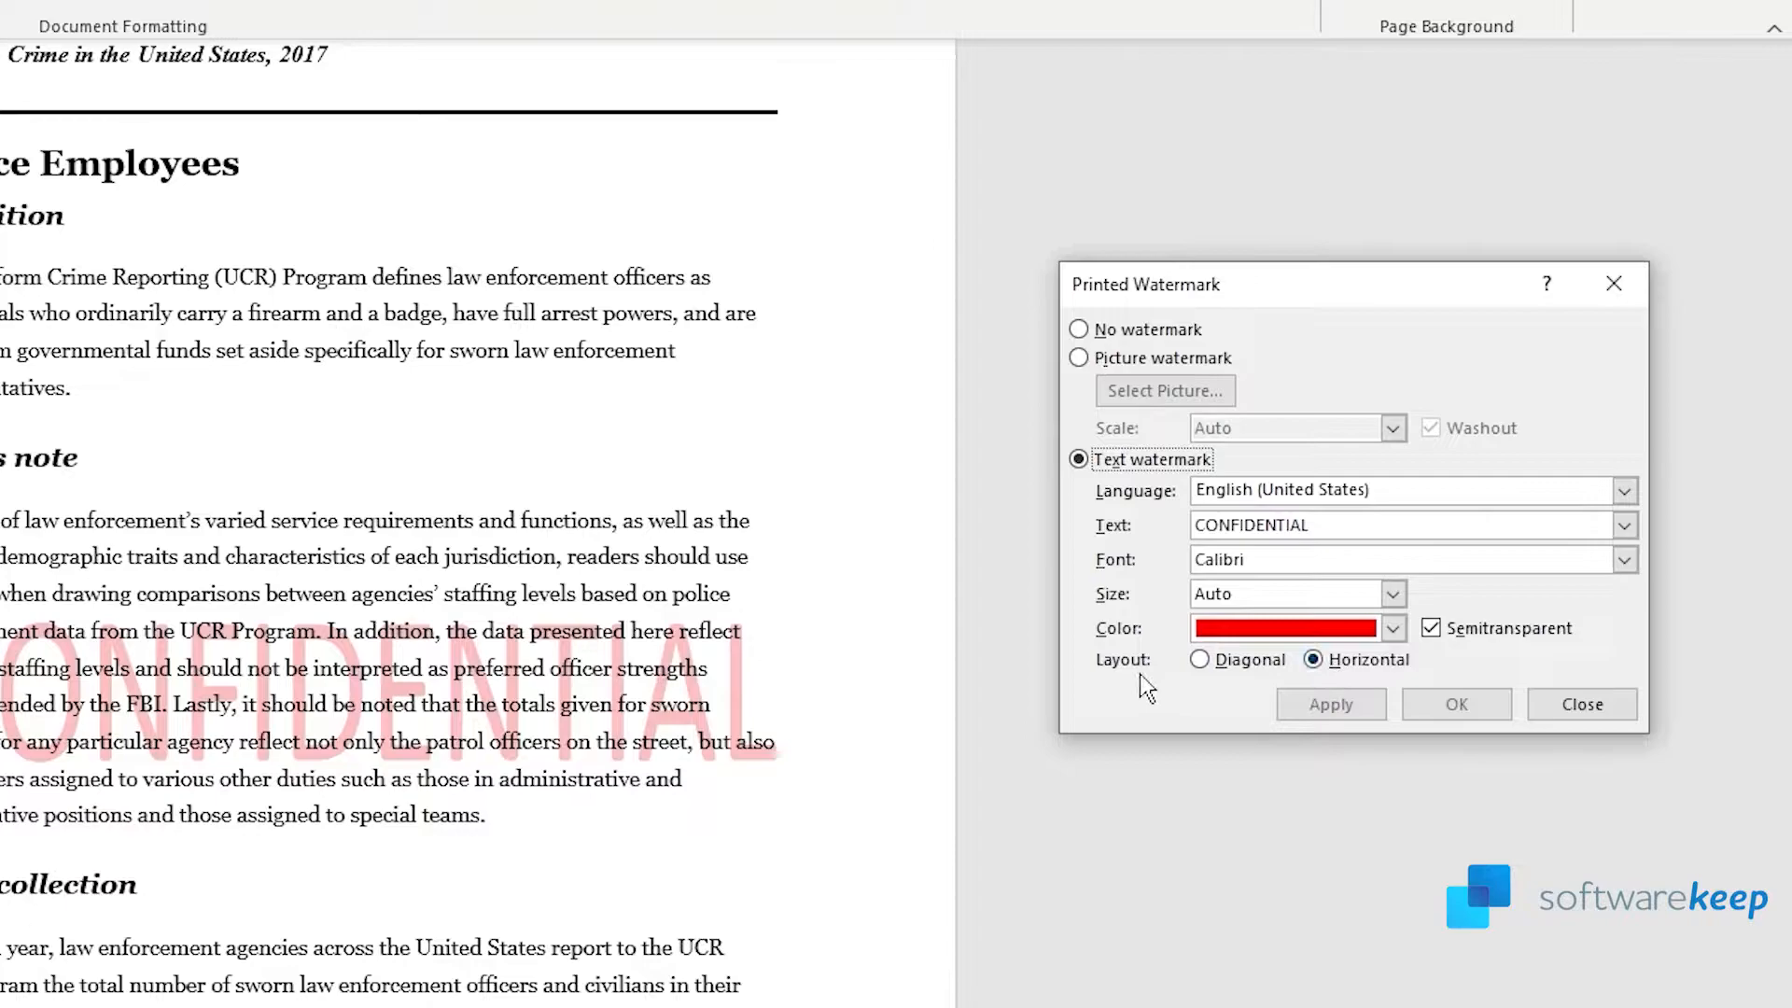
Apply a diagonal layout, comparing opaque versus semitransparent, and keep it semitransparent
click(1199, 660)
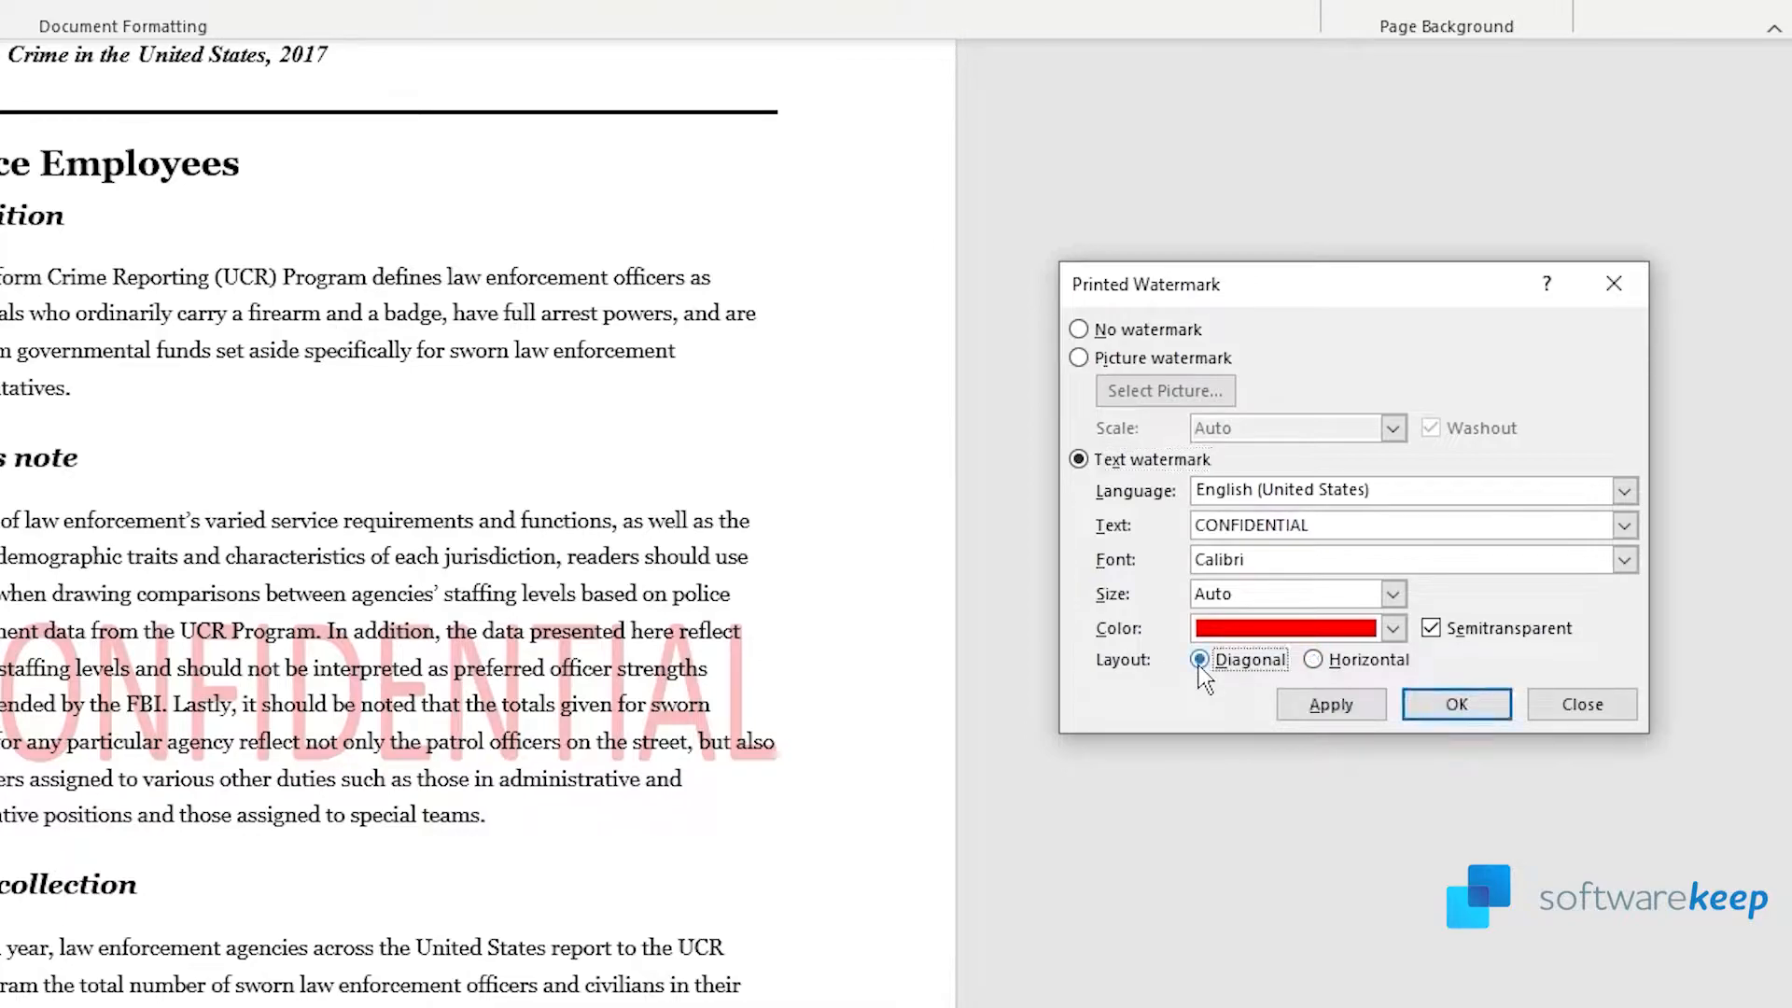
click(1198, 660)
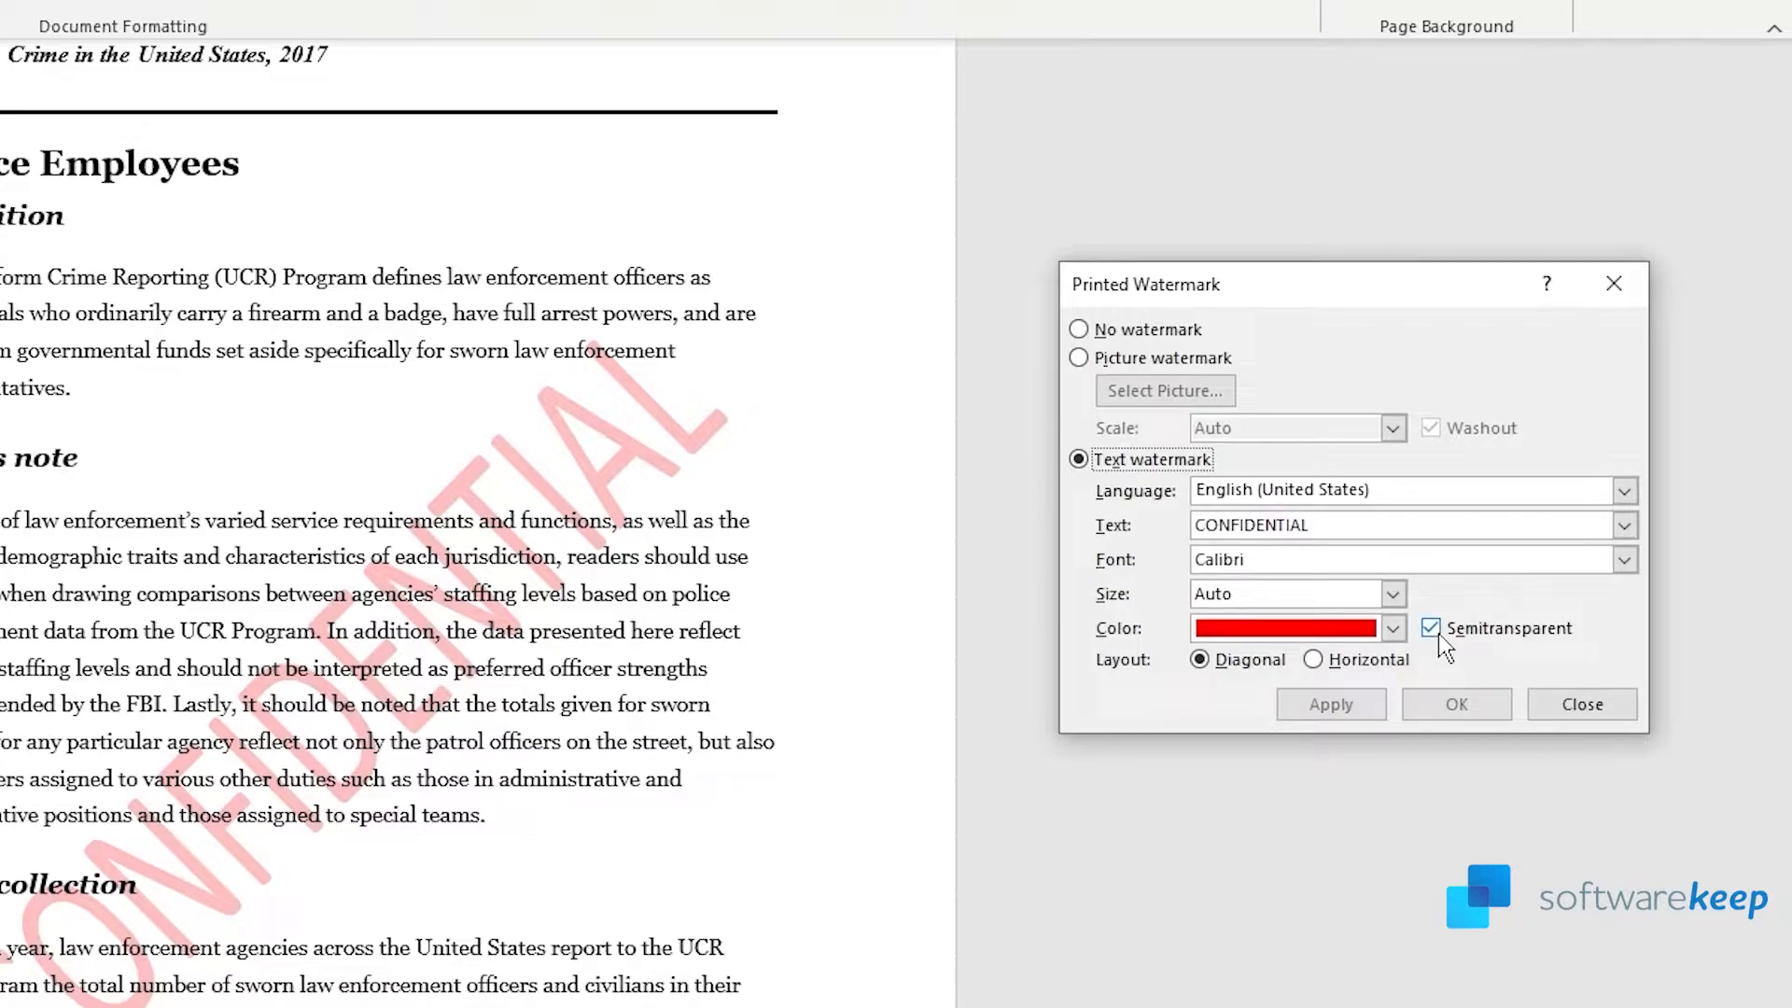
click(1430, 629)
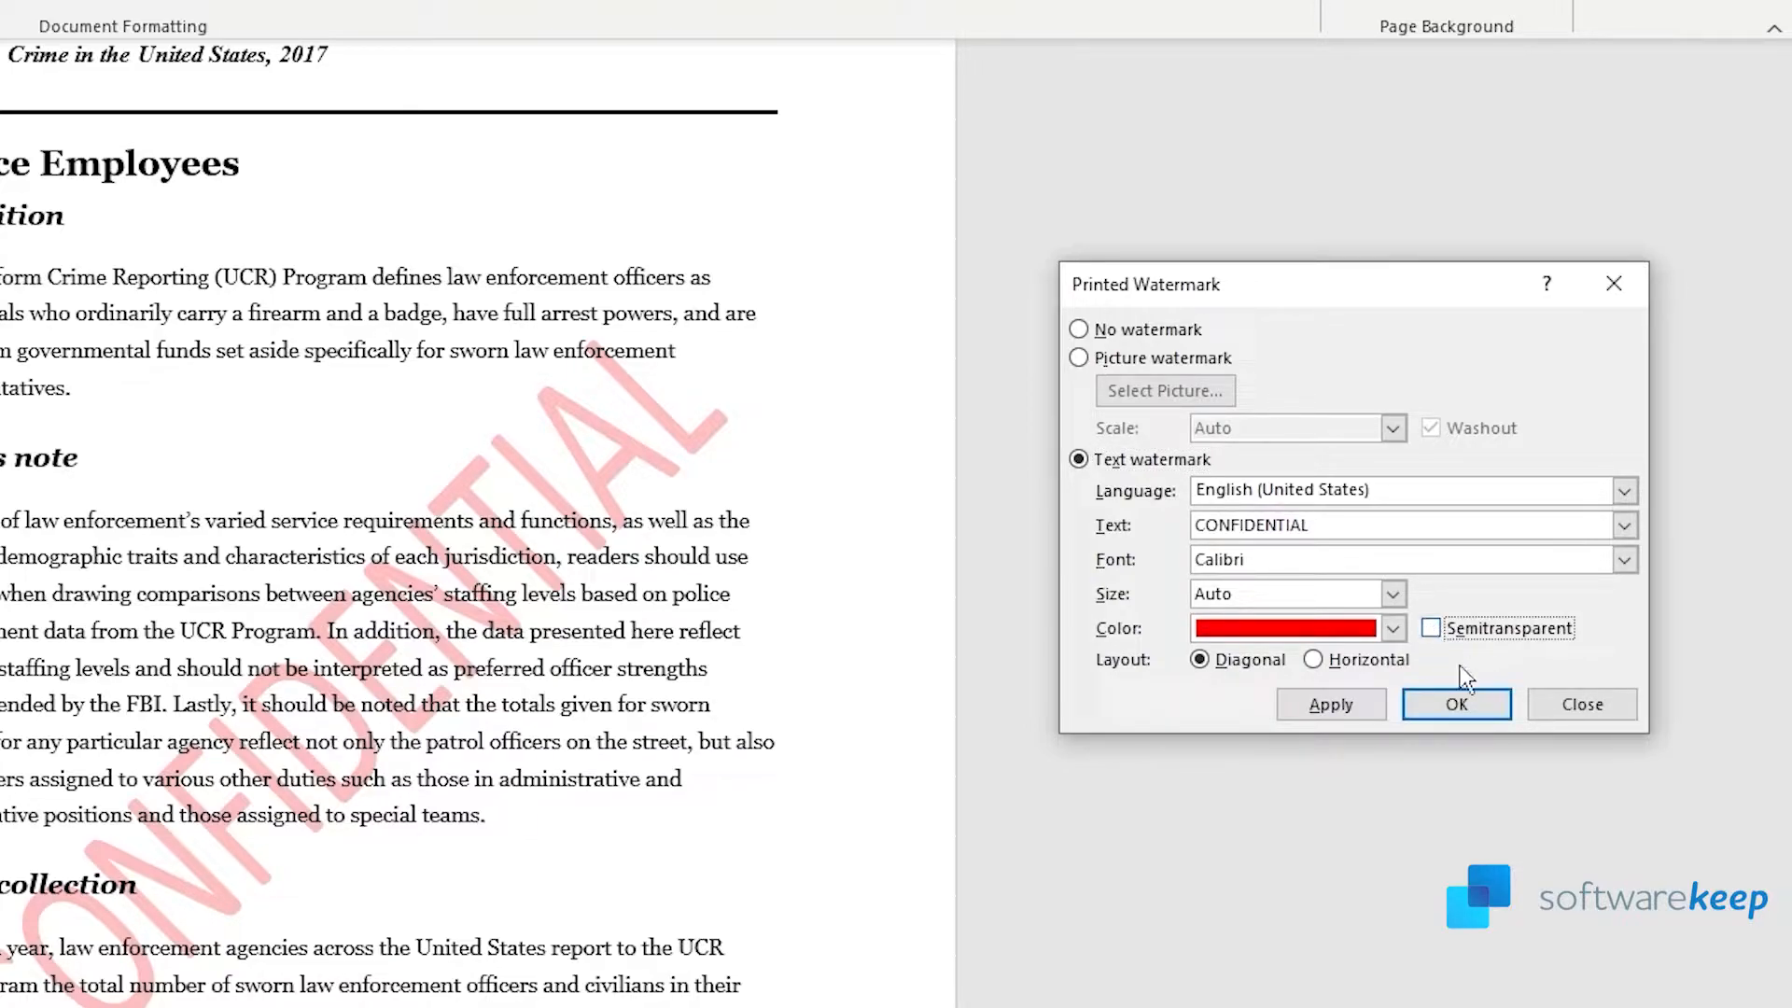
click(1430, 627)
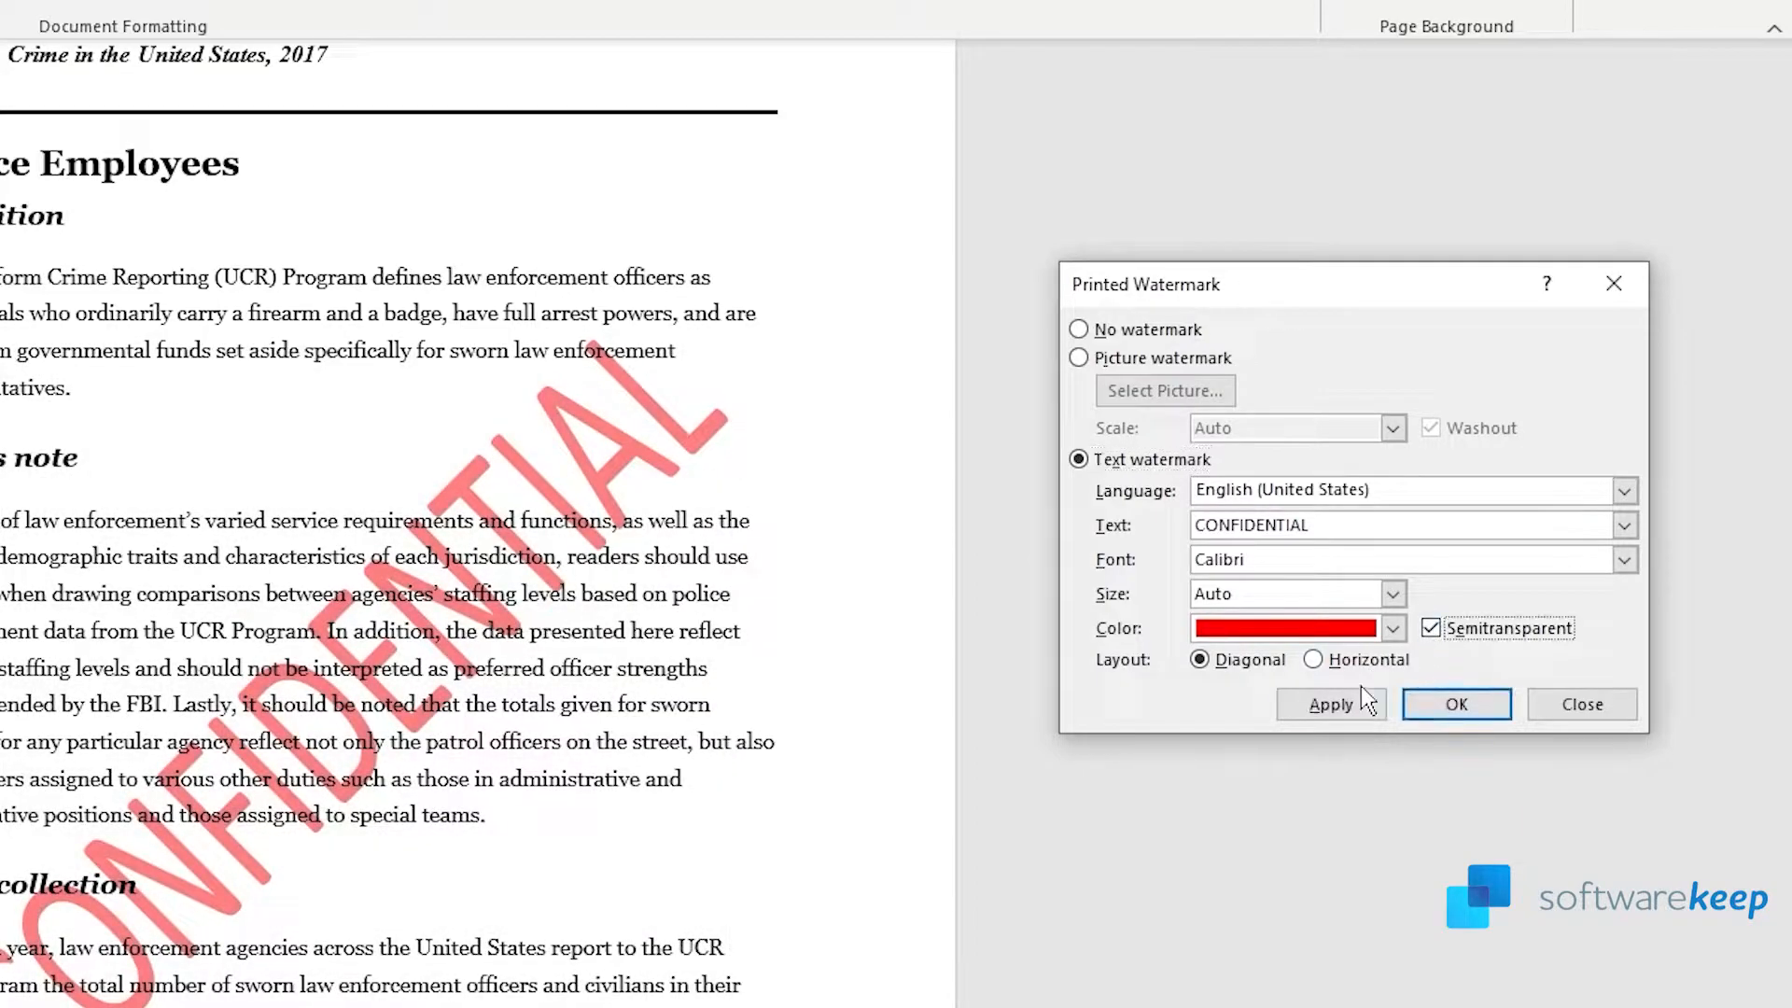
click(1333, 704)
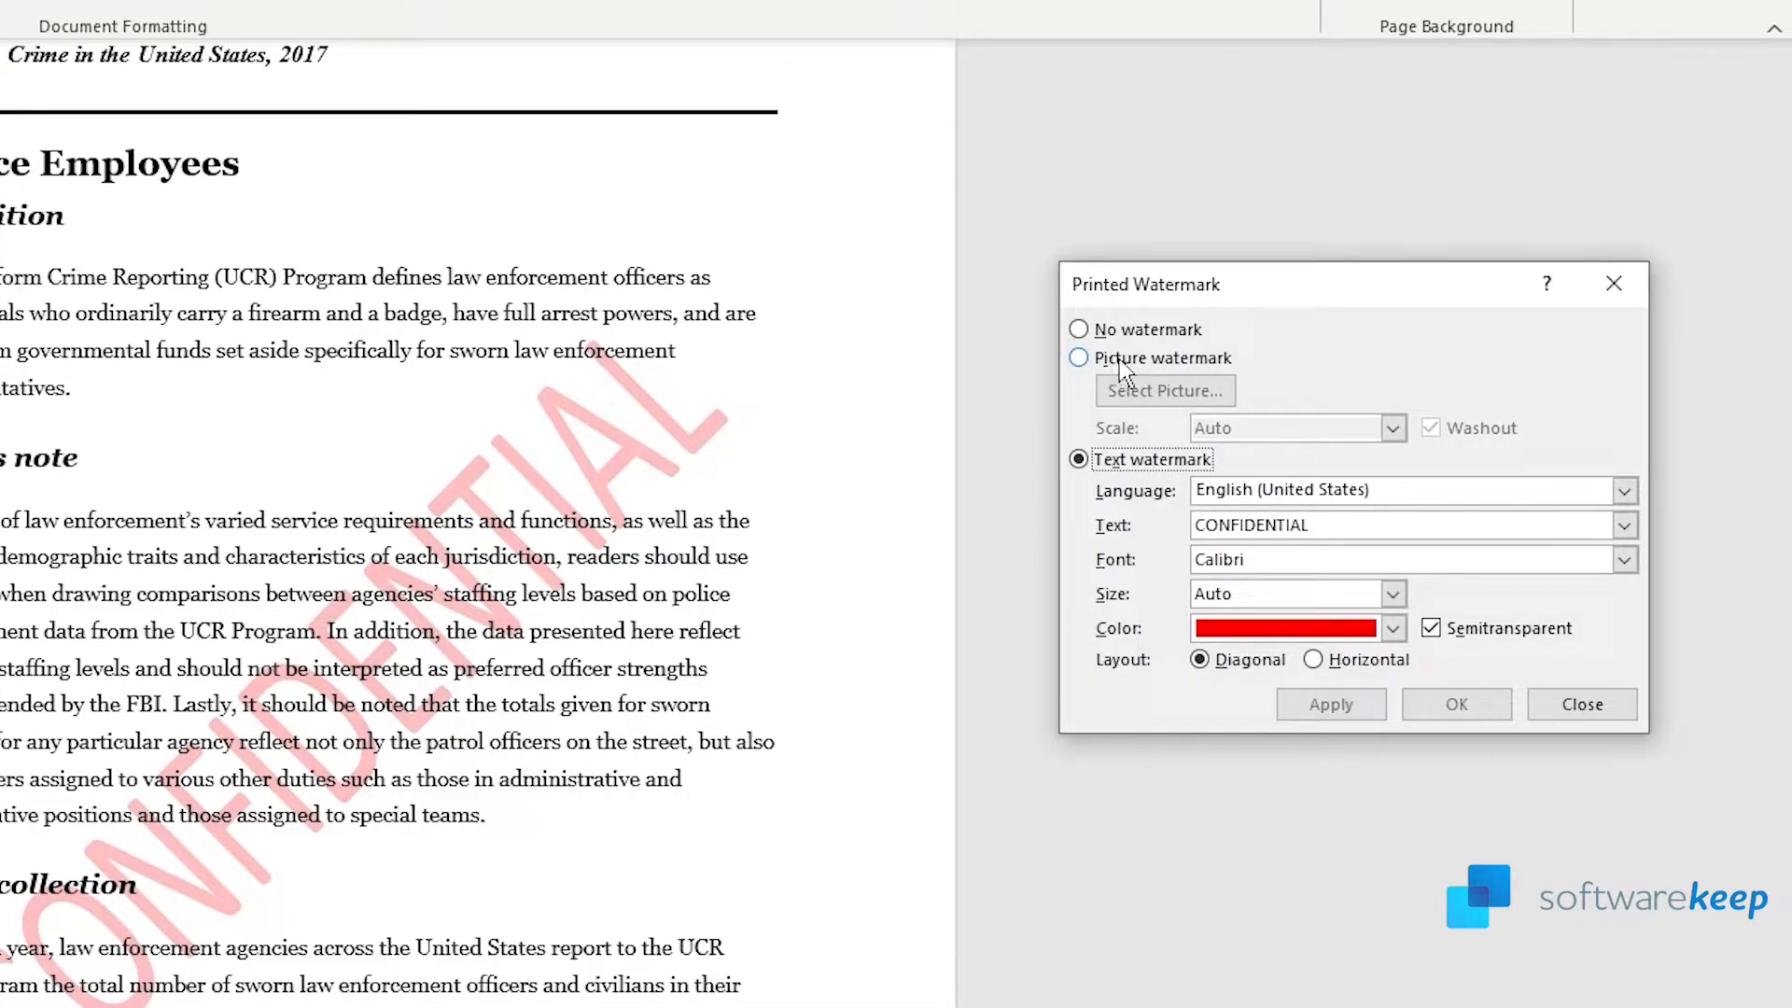
Use a compass-style online image, found by searching 'watermark image', as a picture watermark
click(1076, 357)
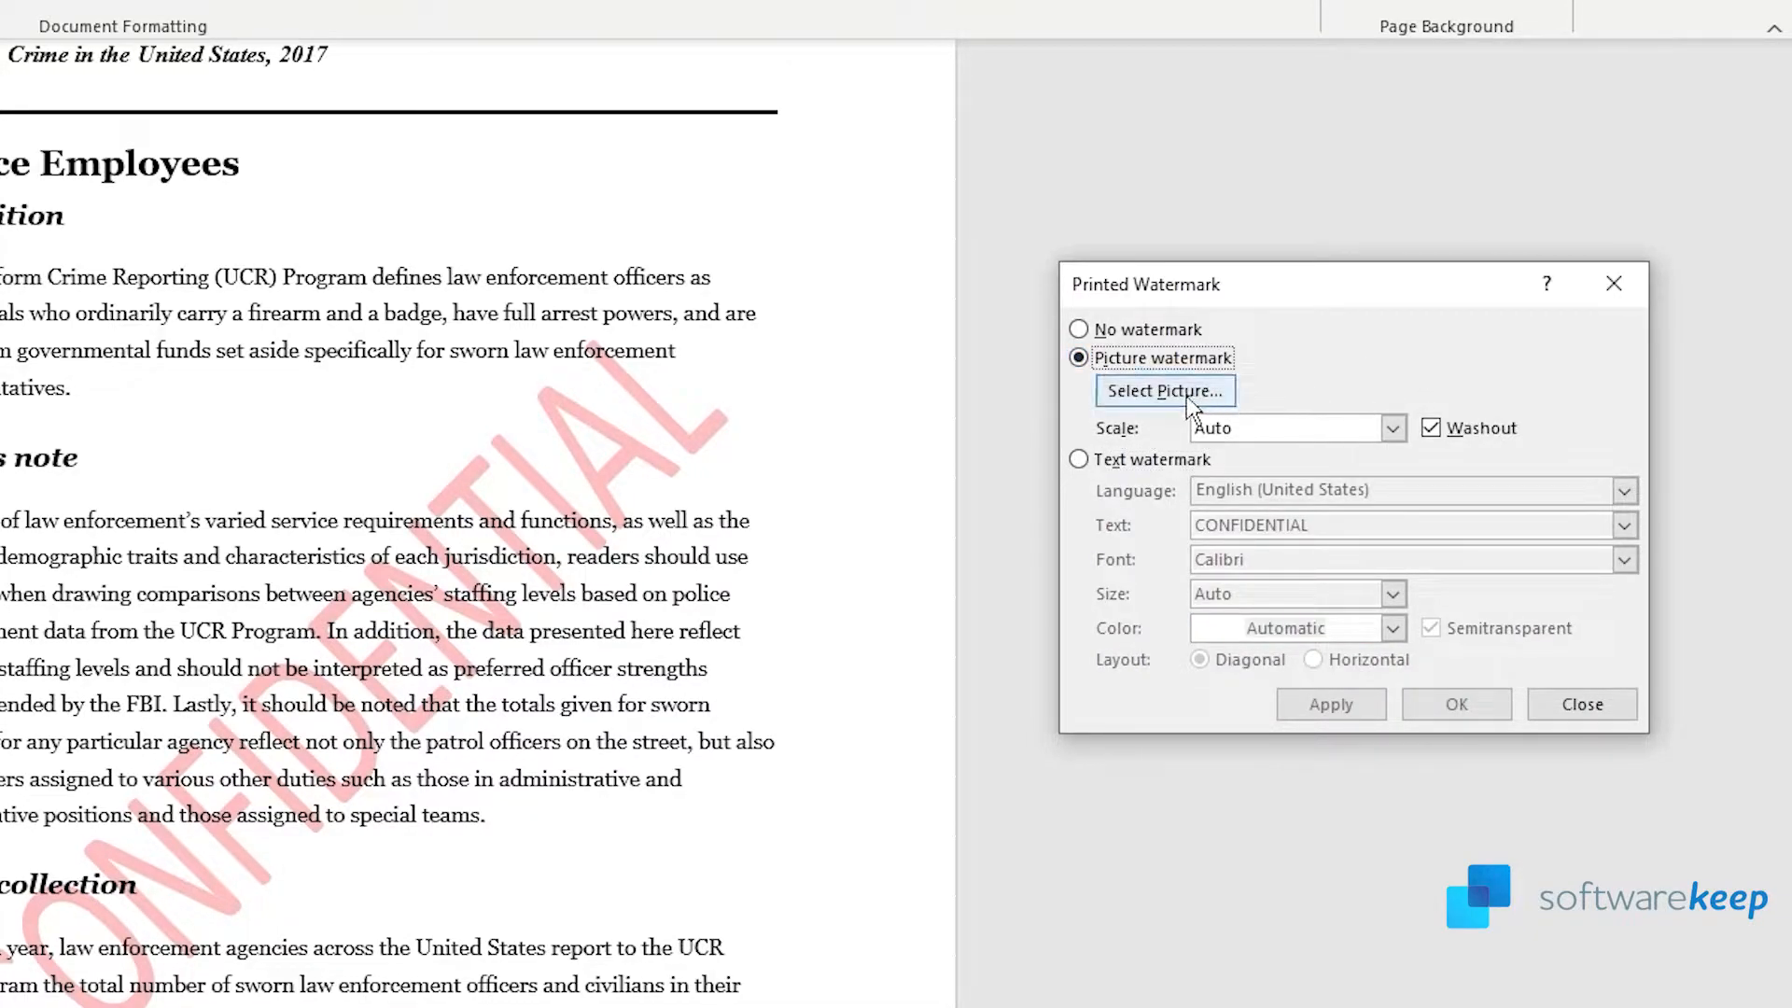
click(1164, 391)
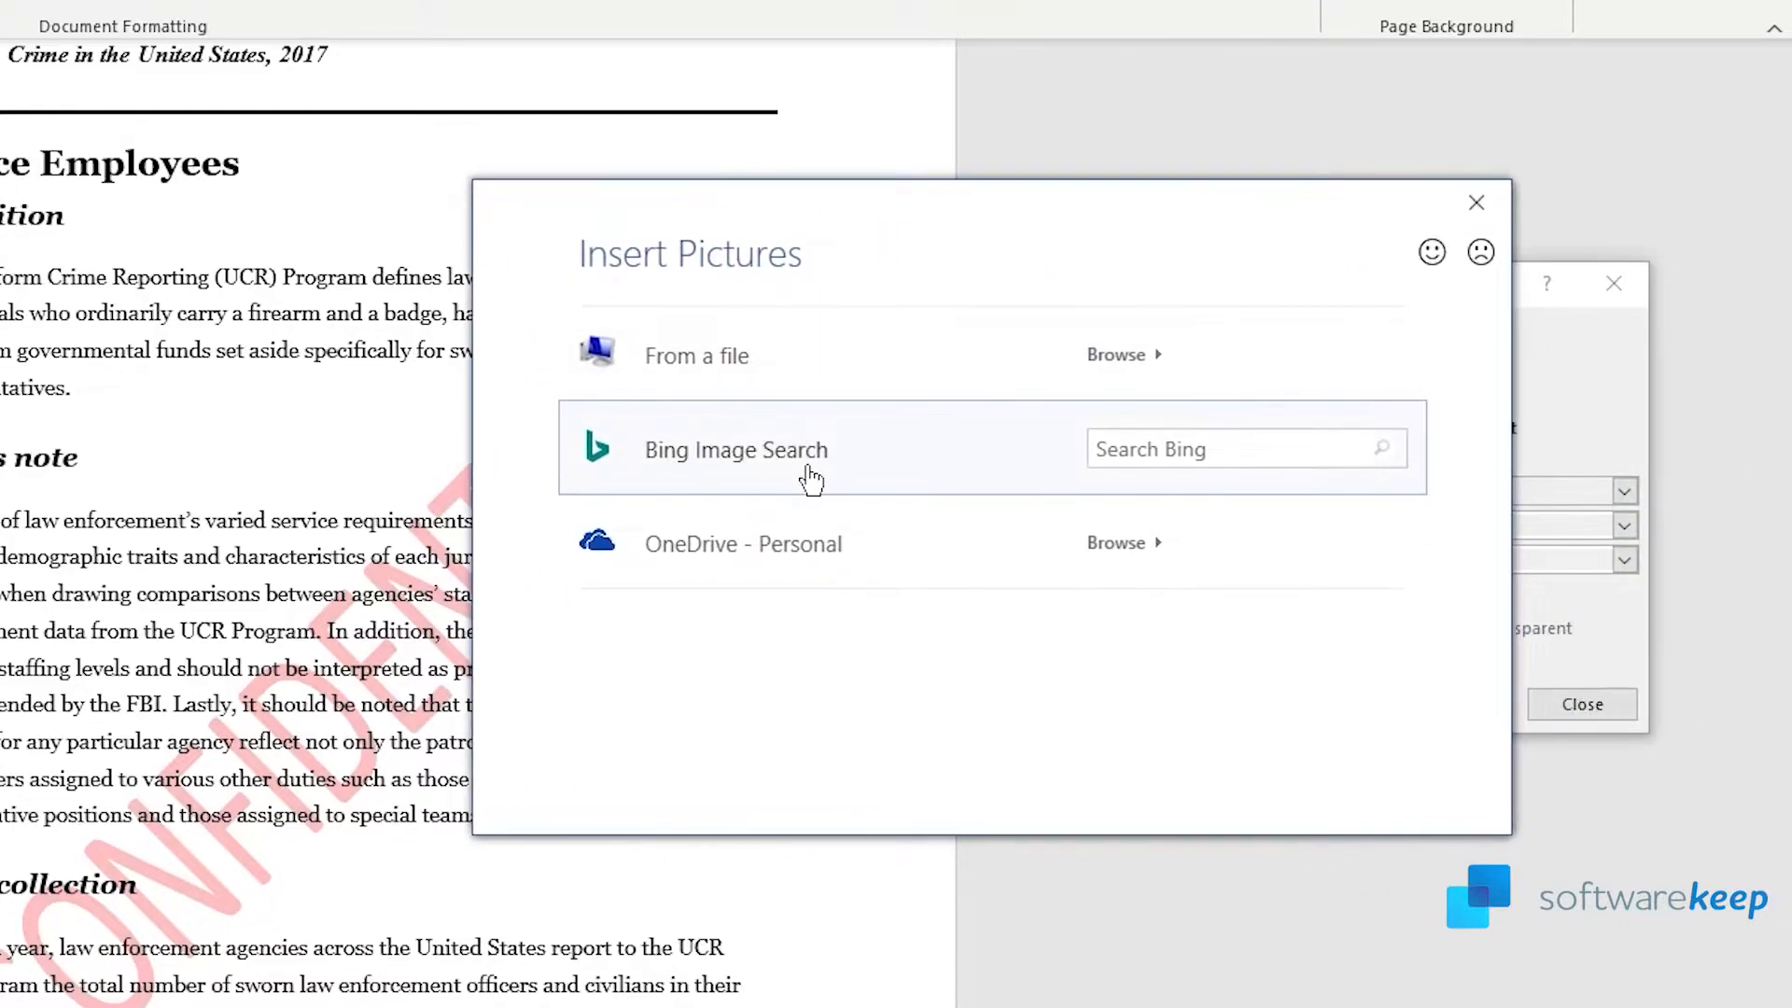
text(watermark image)
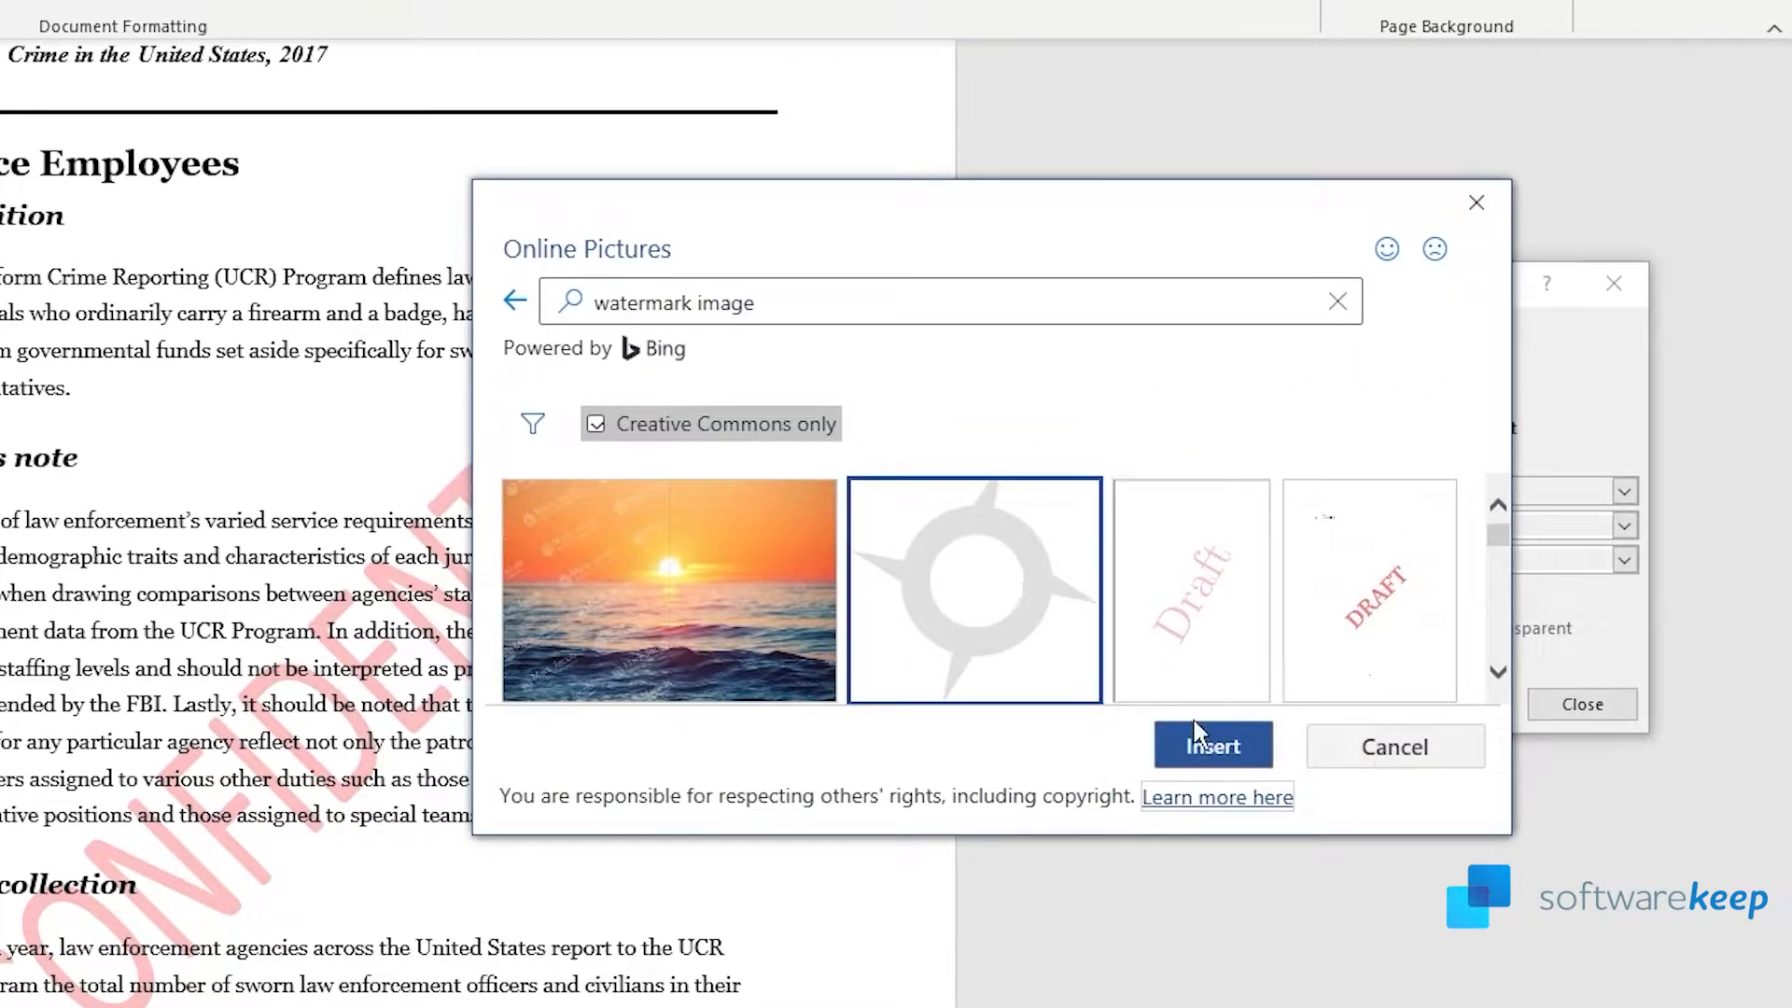
click(1212, 745)
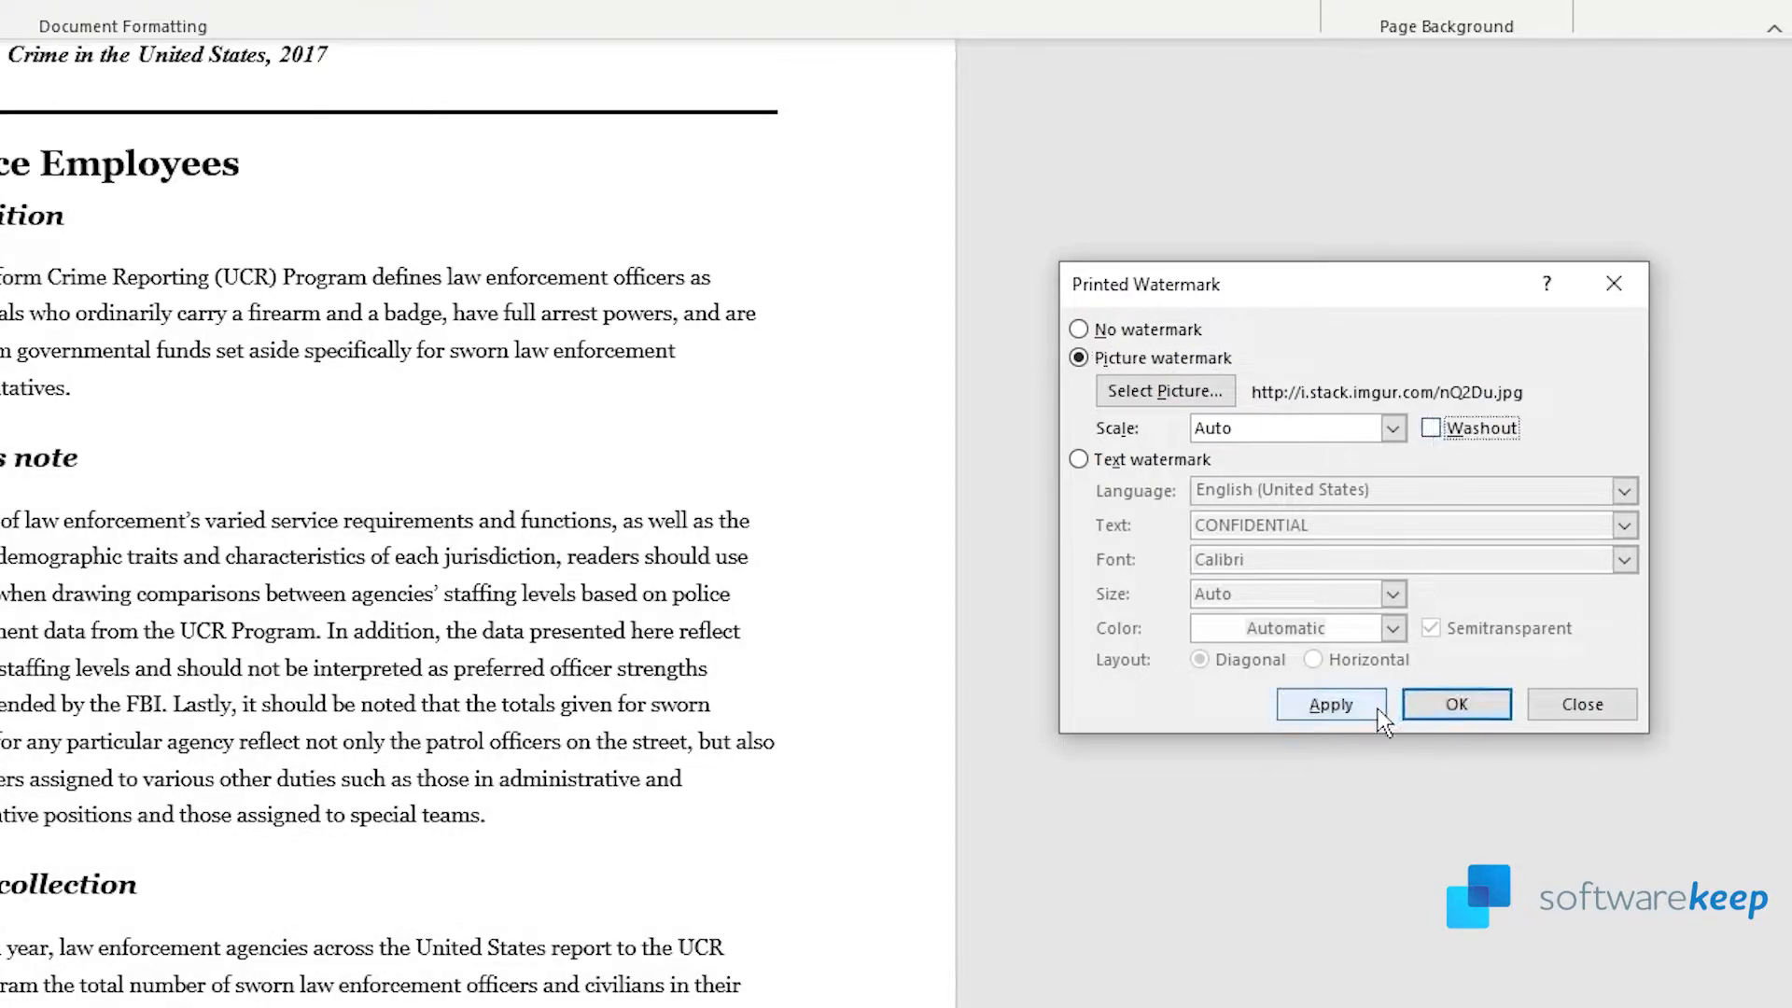
Apply the picture, then switch back and reapply the red CONFIDENTIAL text watermark
click(1330, 704)
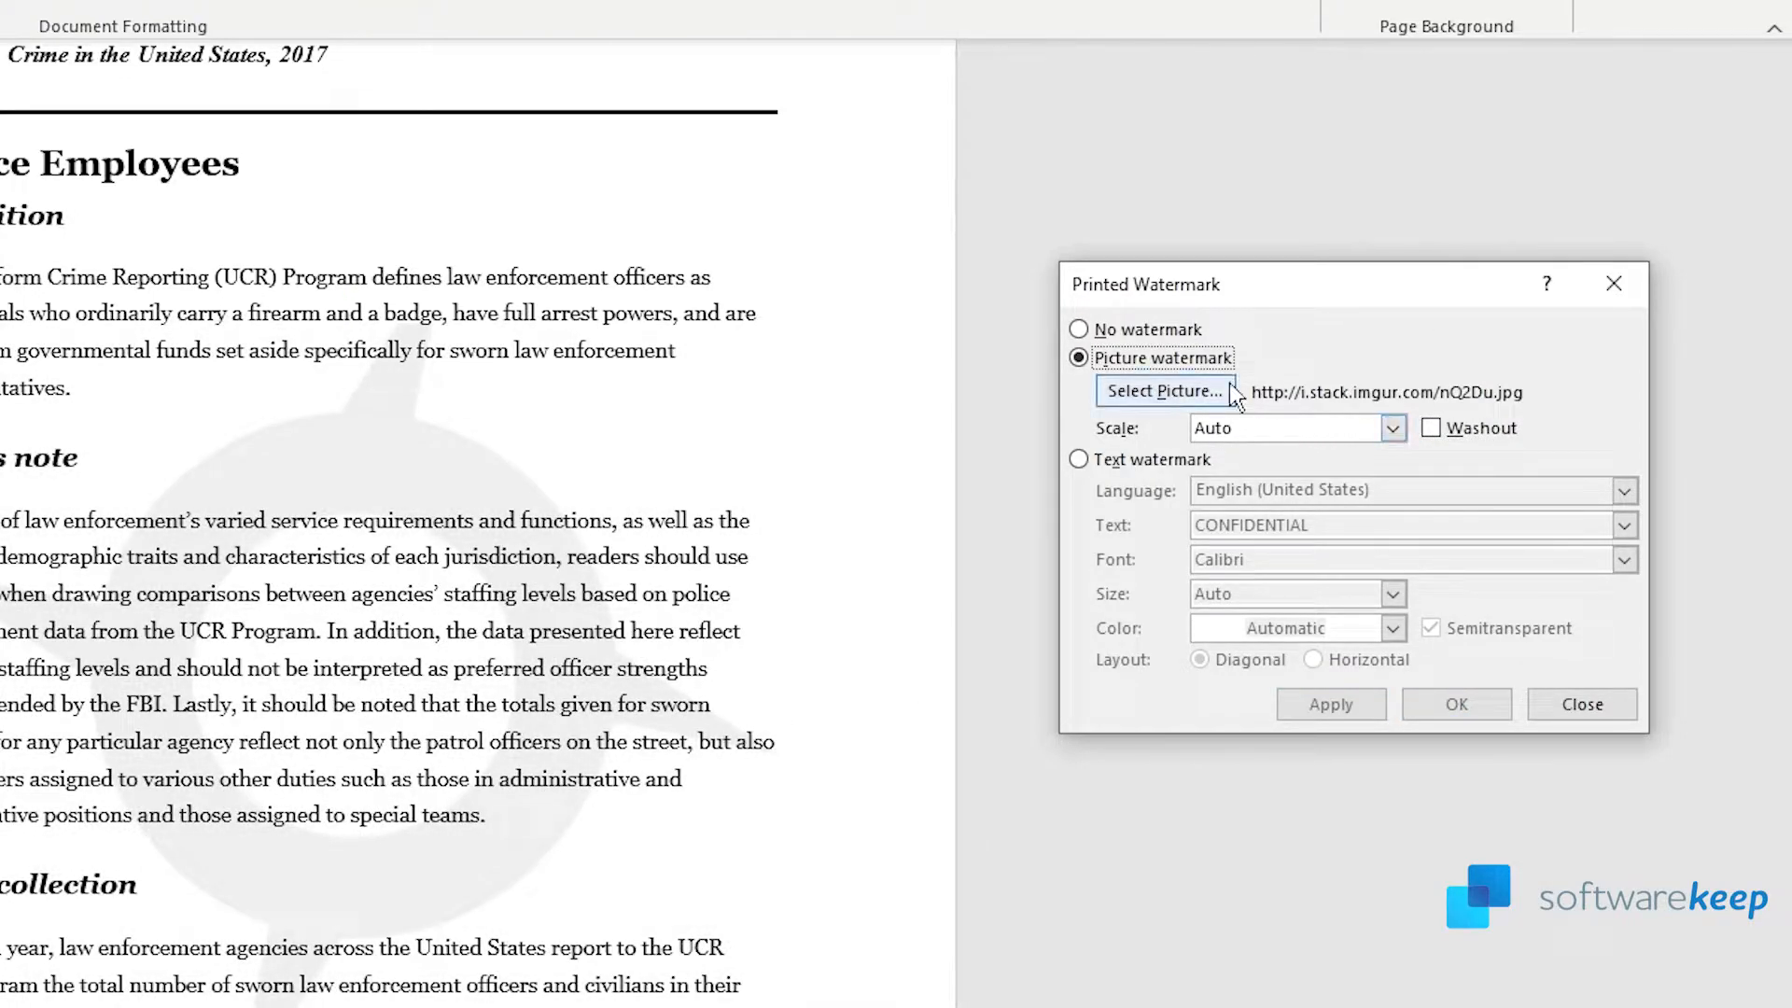
click(1079, 458)
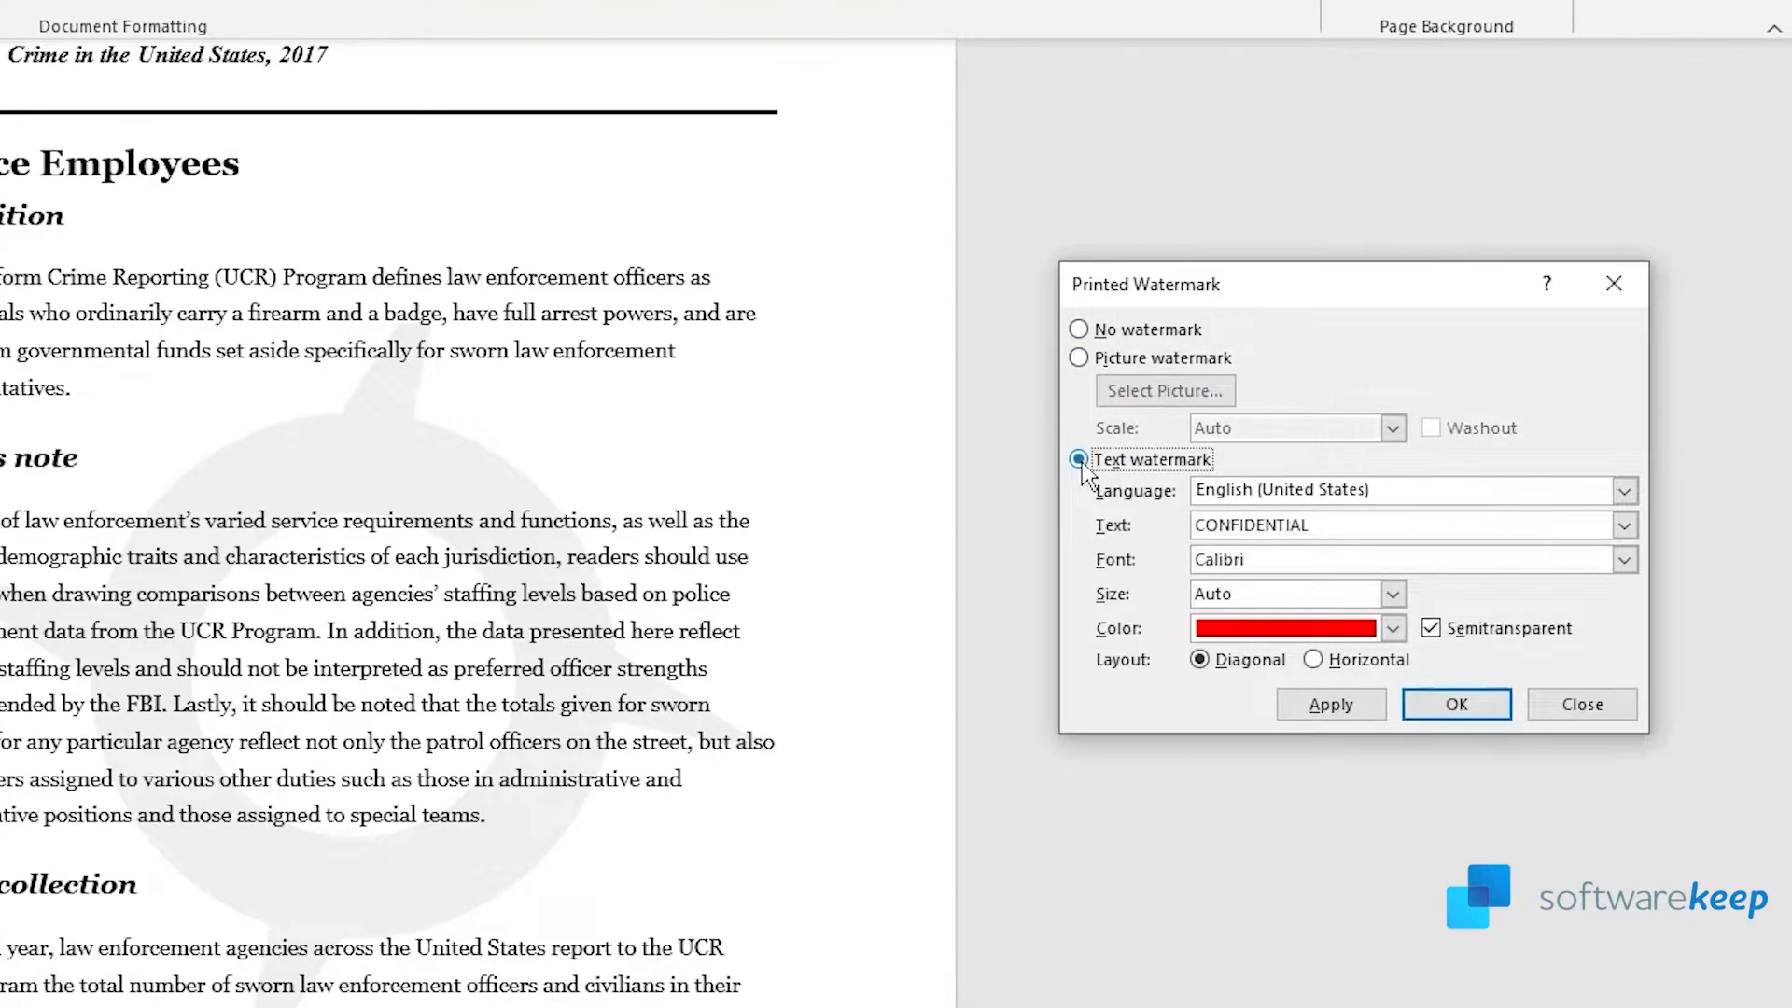
click(1079, 358)
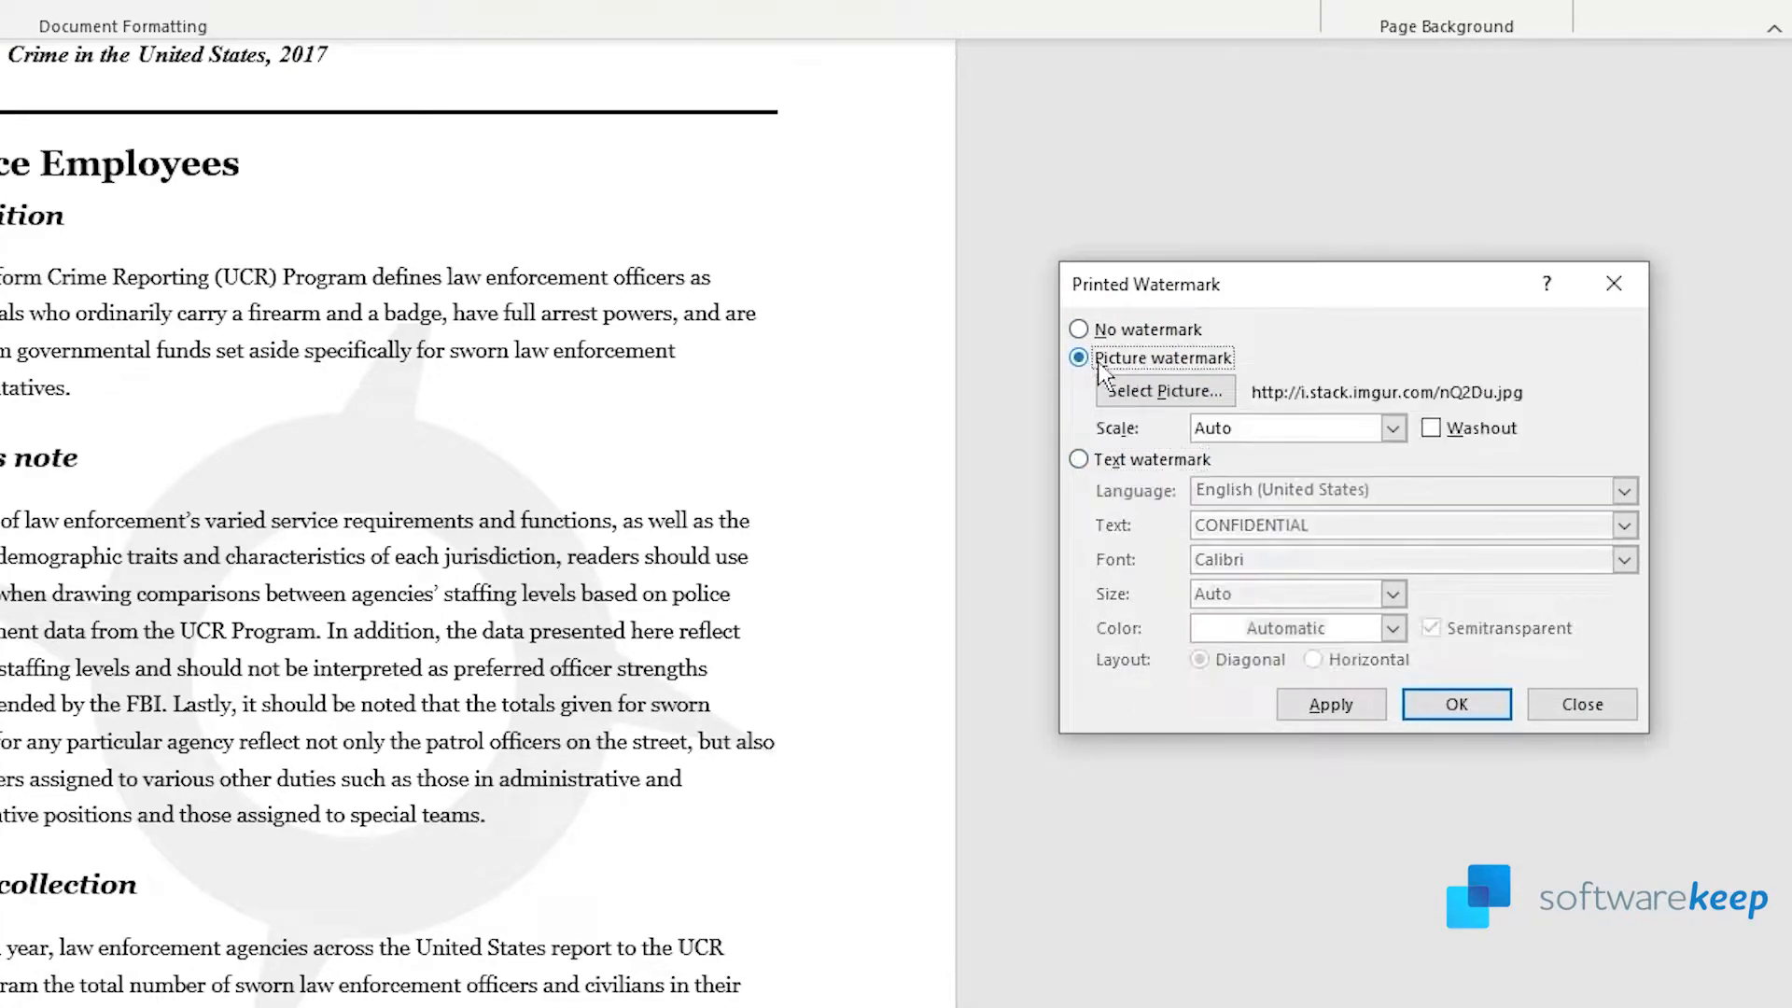
click(1076, 459)
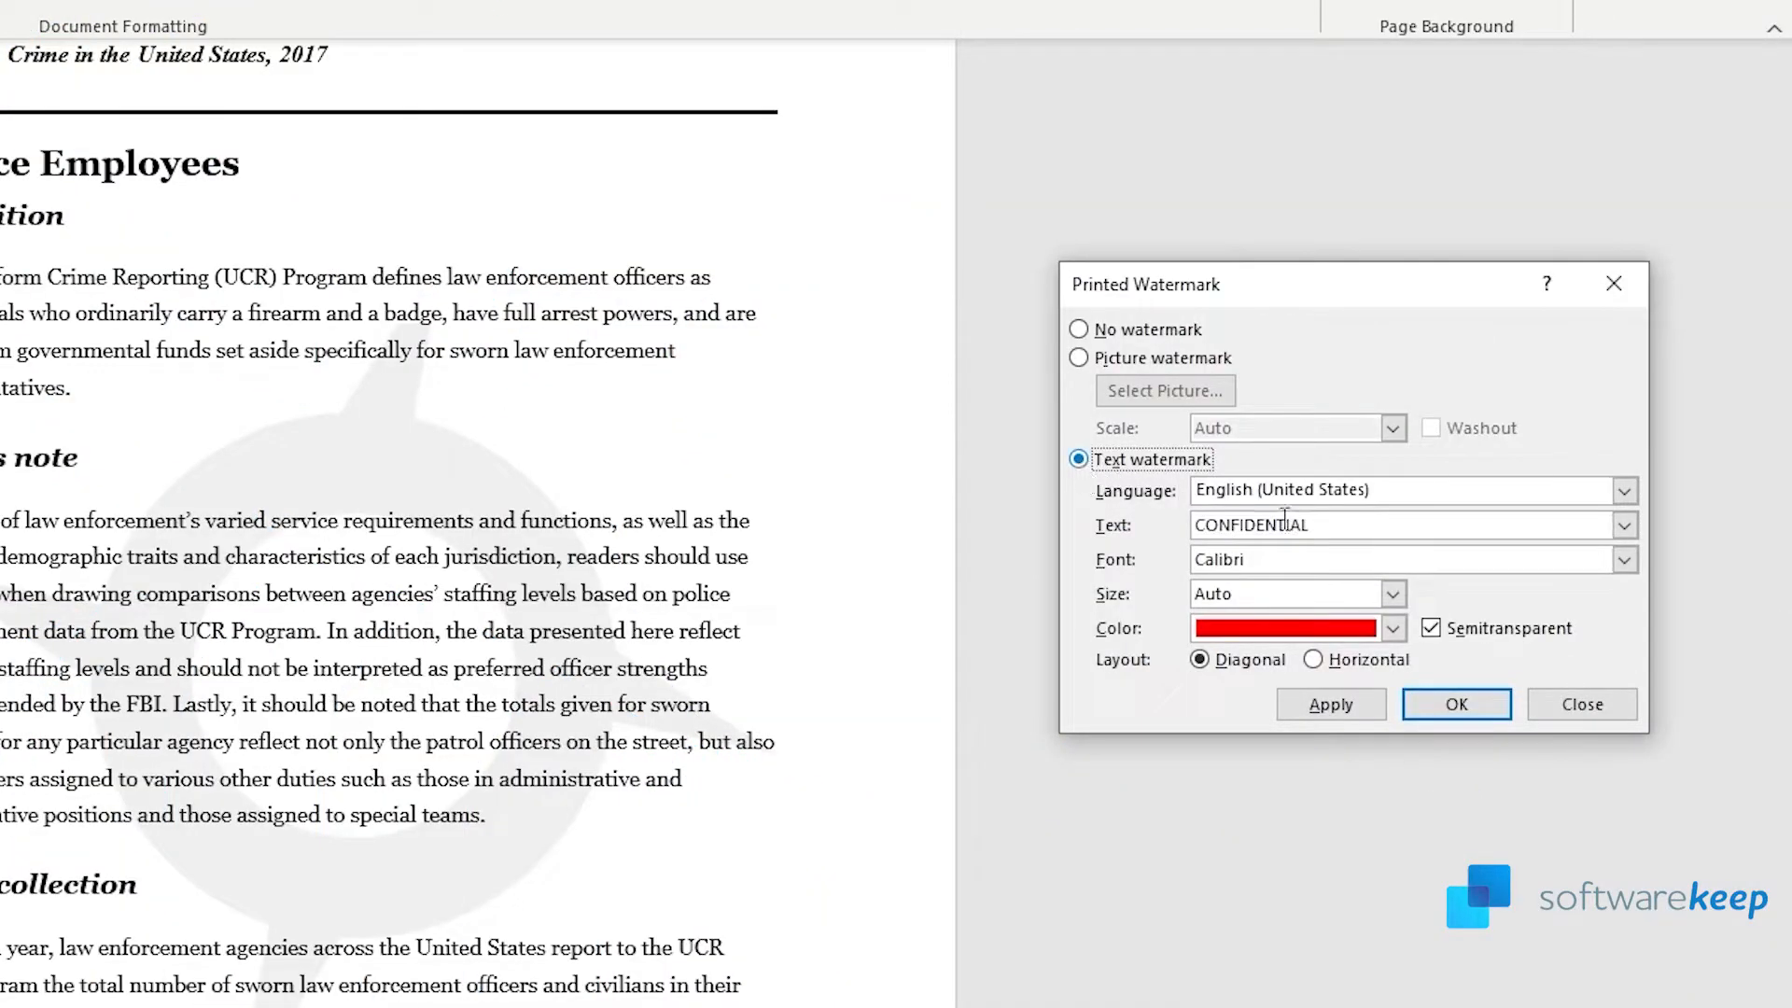
click(1329, 703)
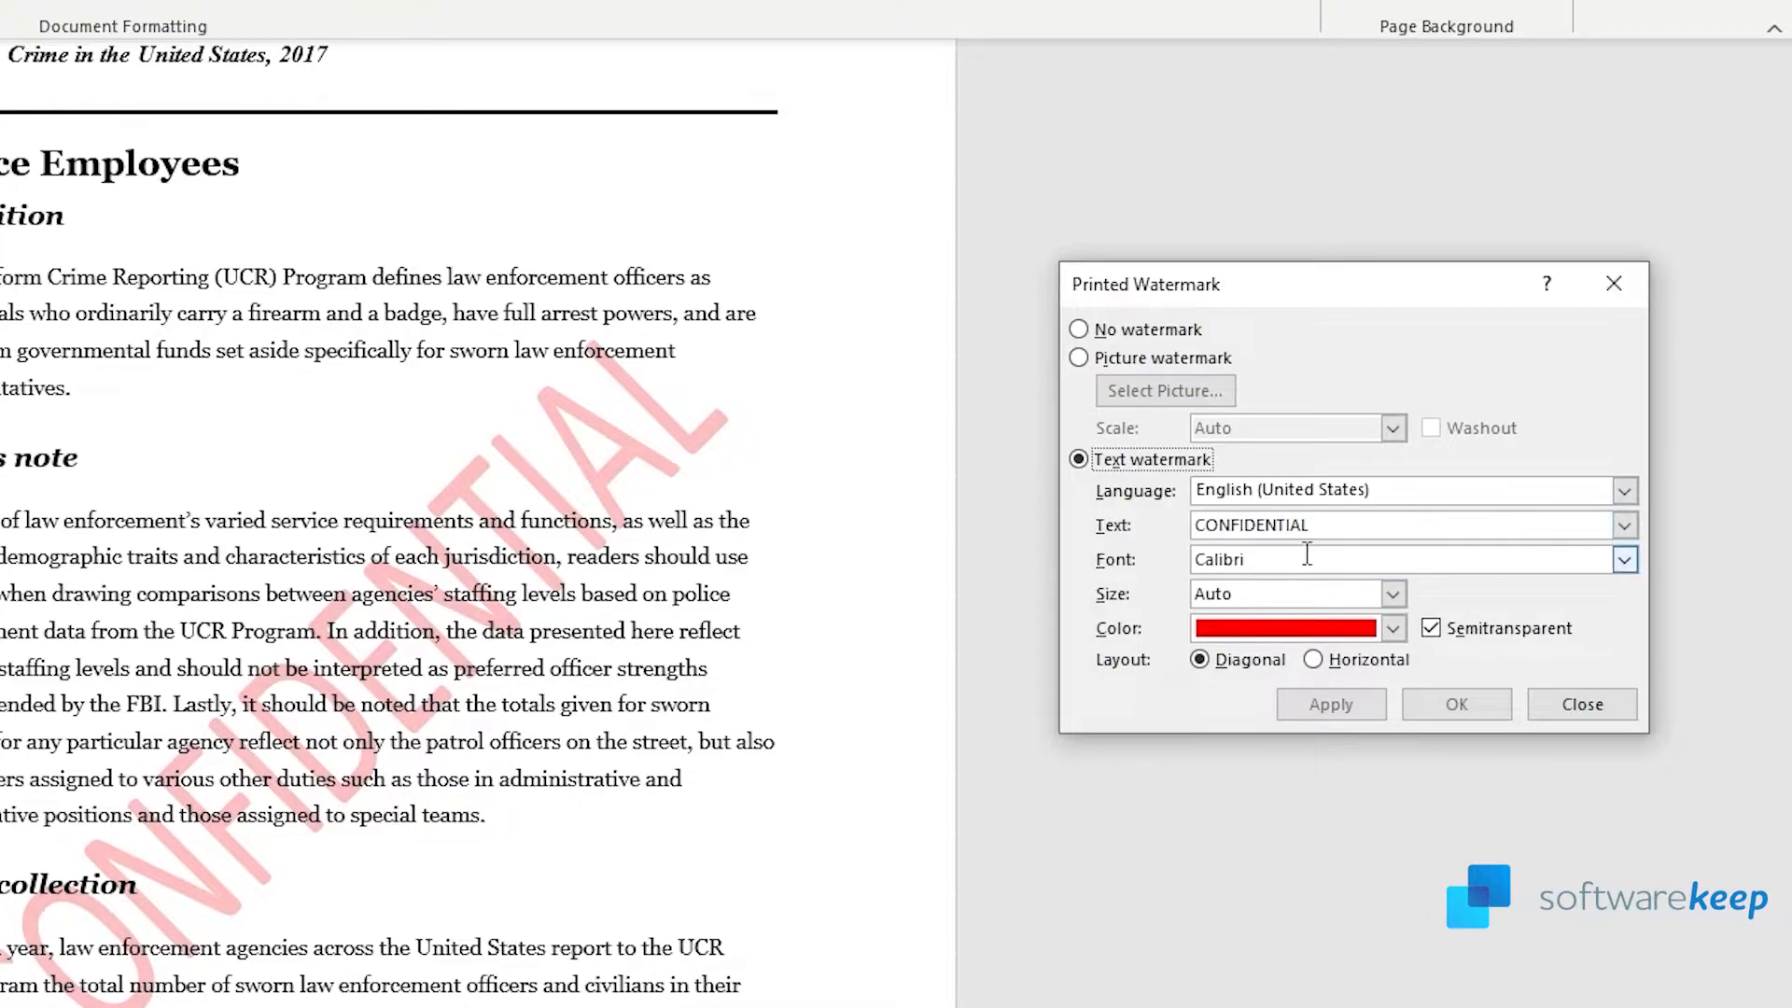
Keep CONFIDENTIAL as the wording and set the watermark font to Chiller
click(1622, 524)
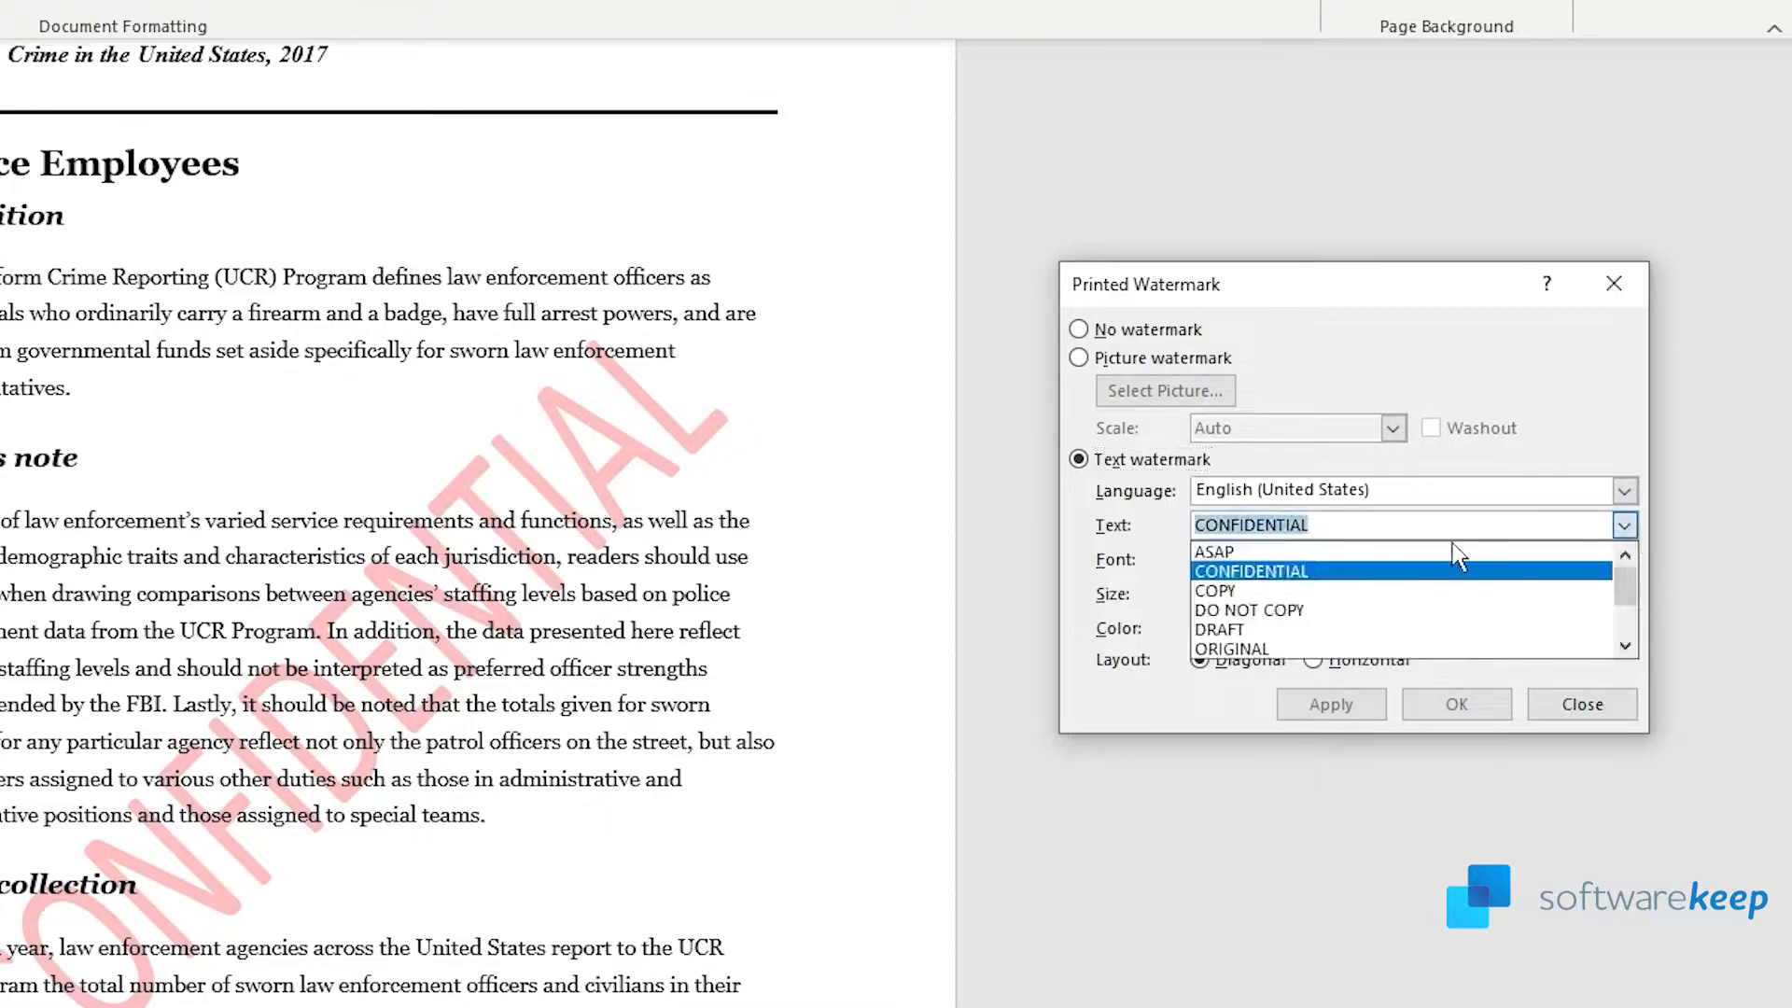
click(1251, 570)
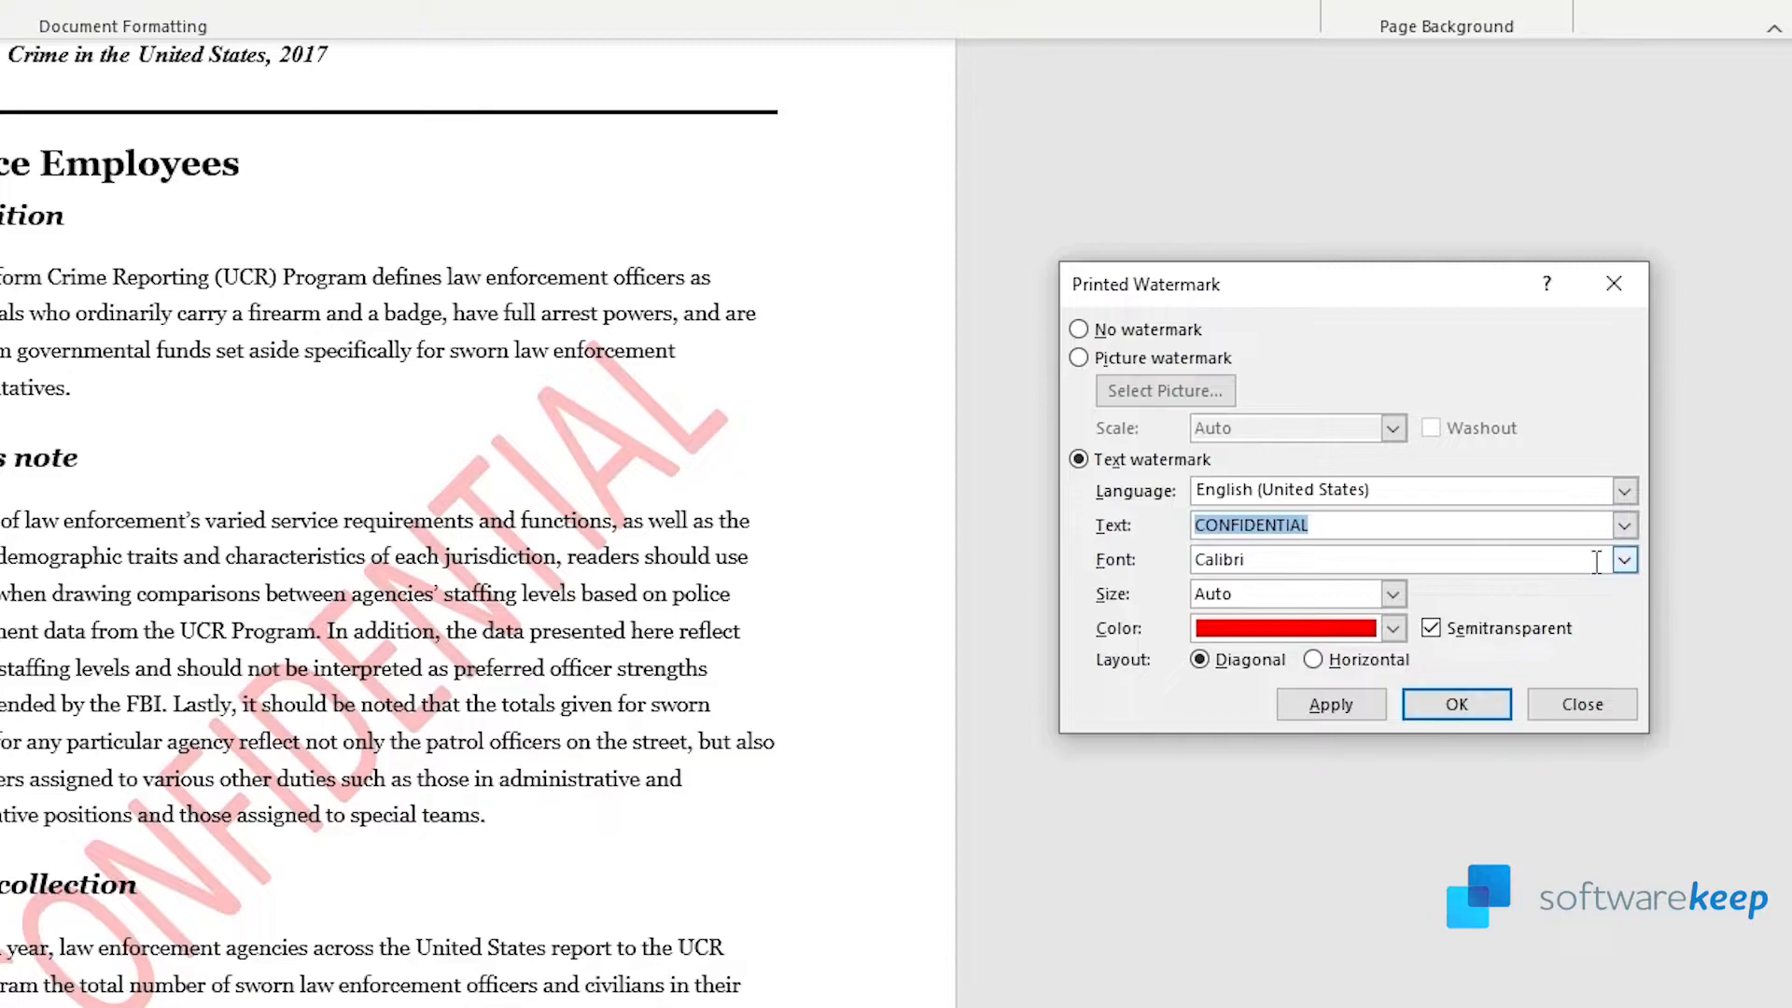
click(1623, 560)
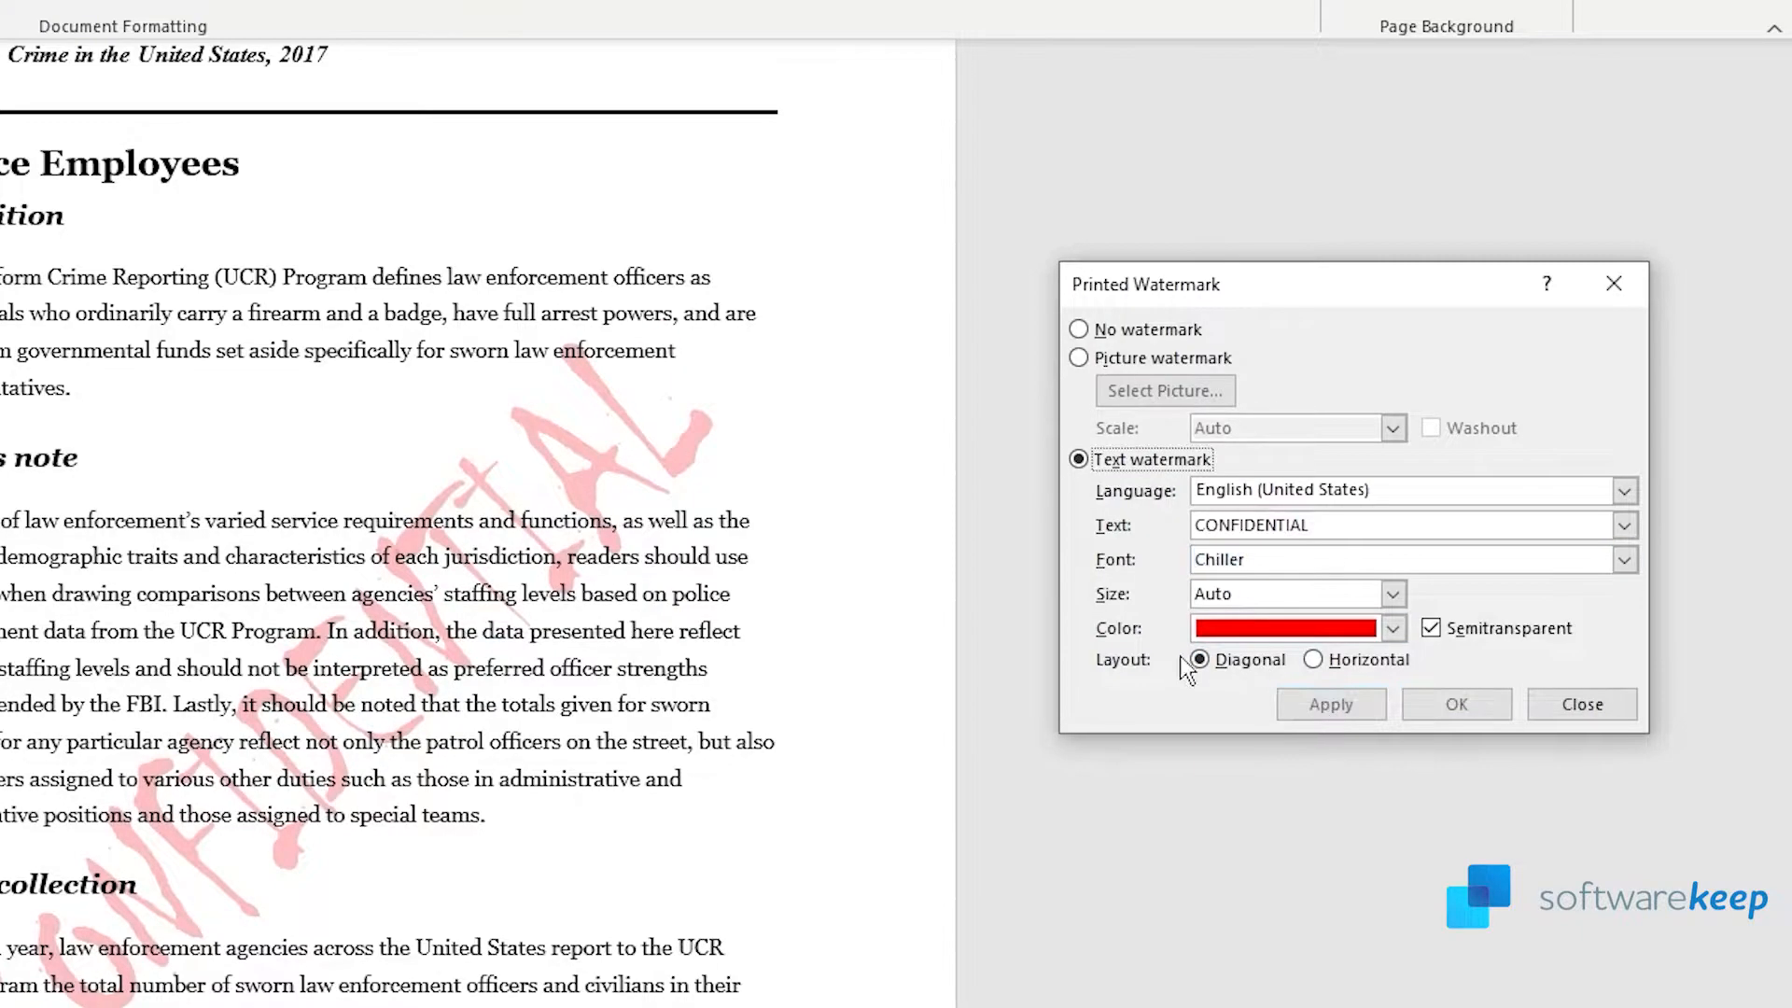
click(1622, 525)
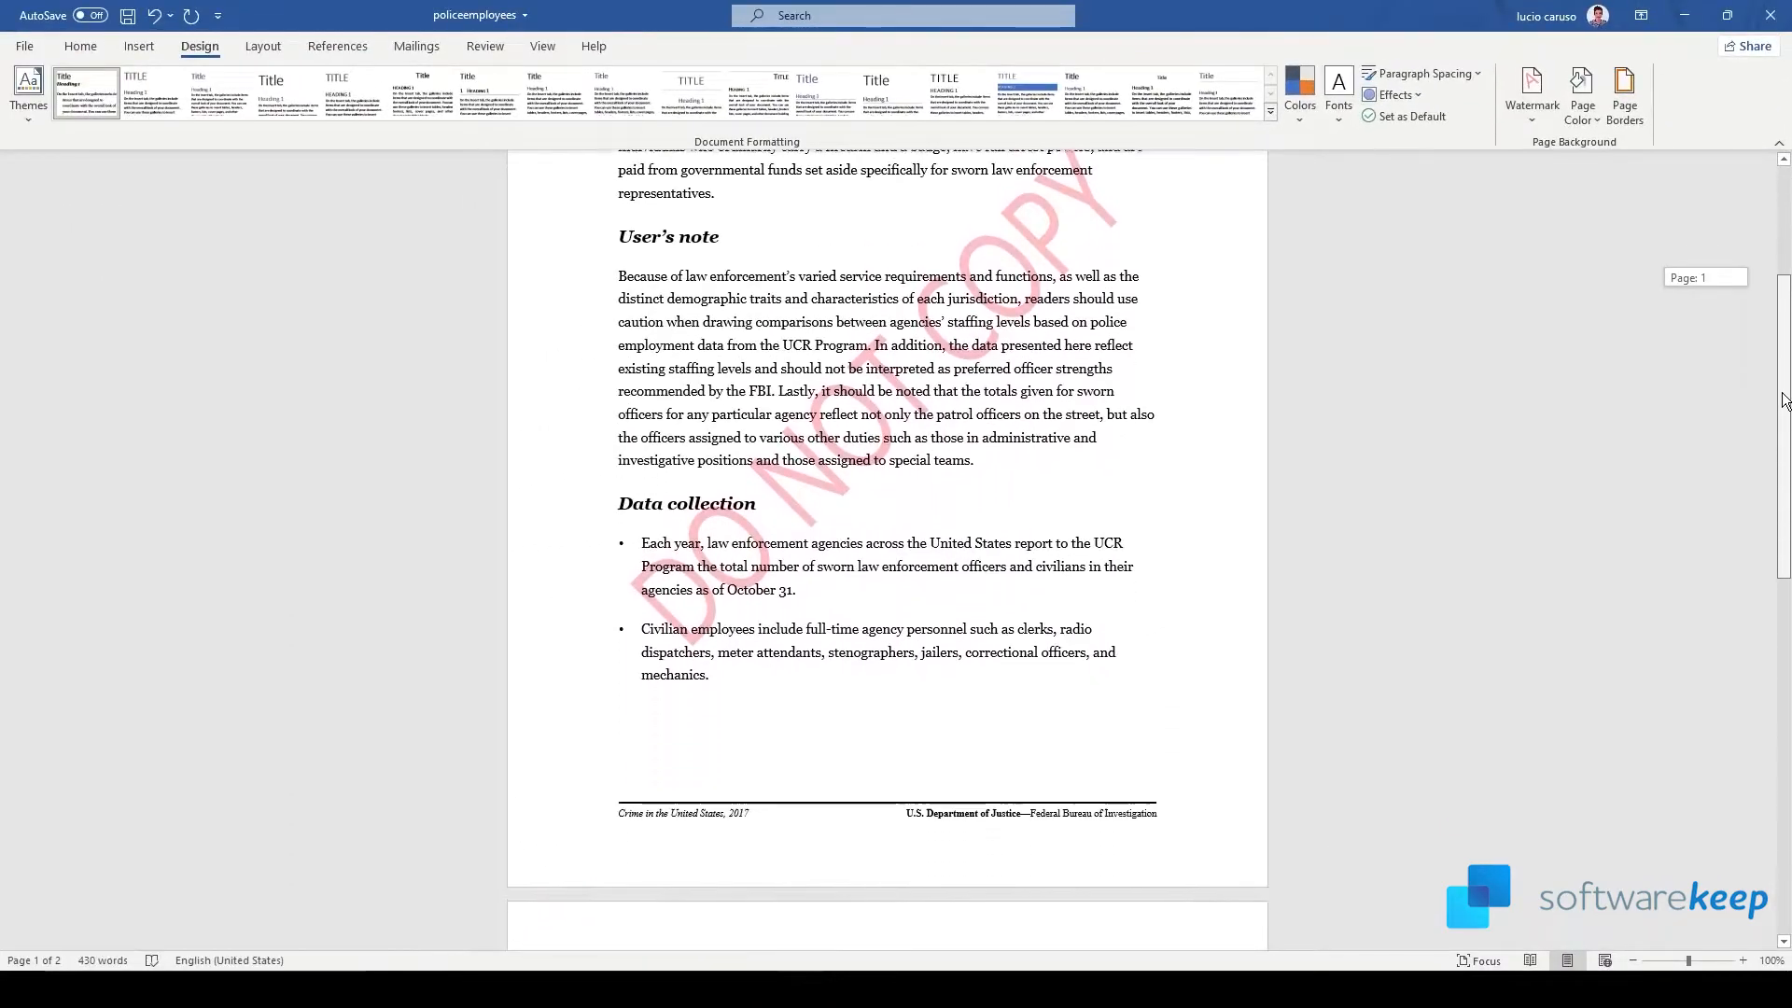
Scroll through the report and reopen the Watermark choices
scroll(down, 3)
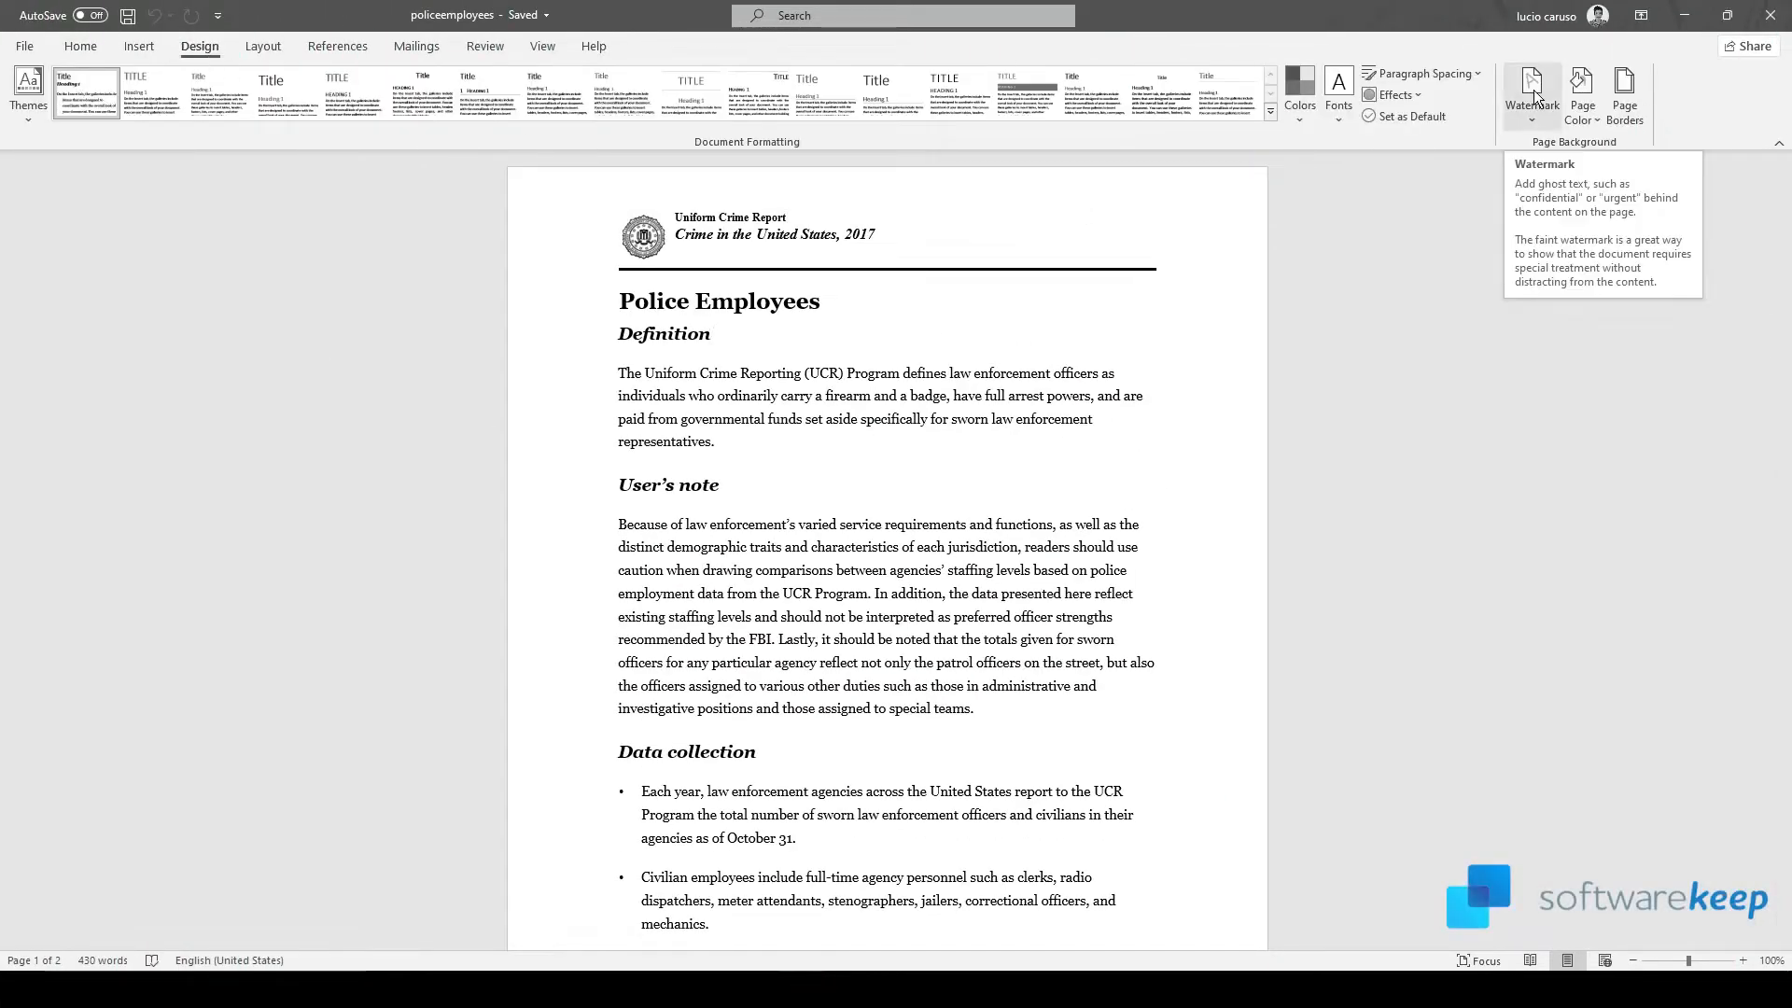
click(1532, 97)
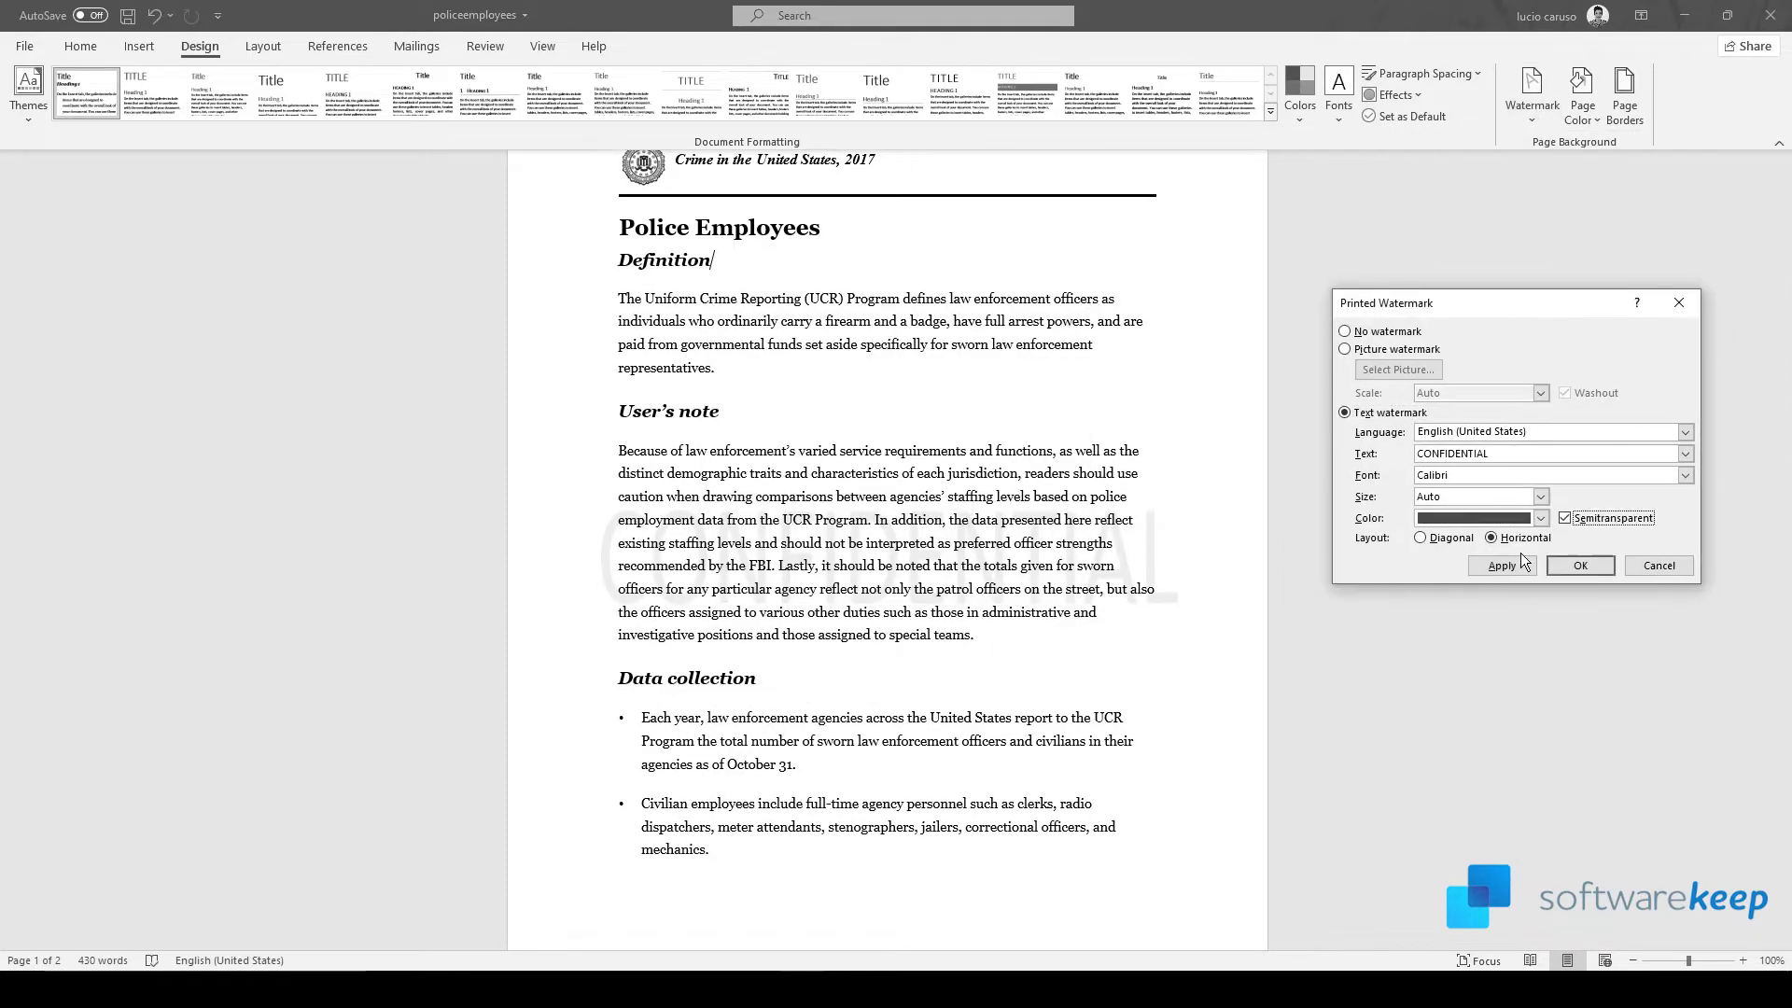